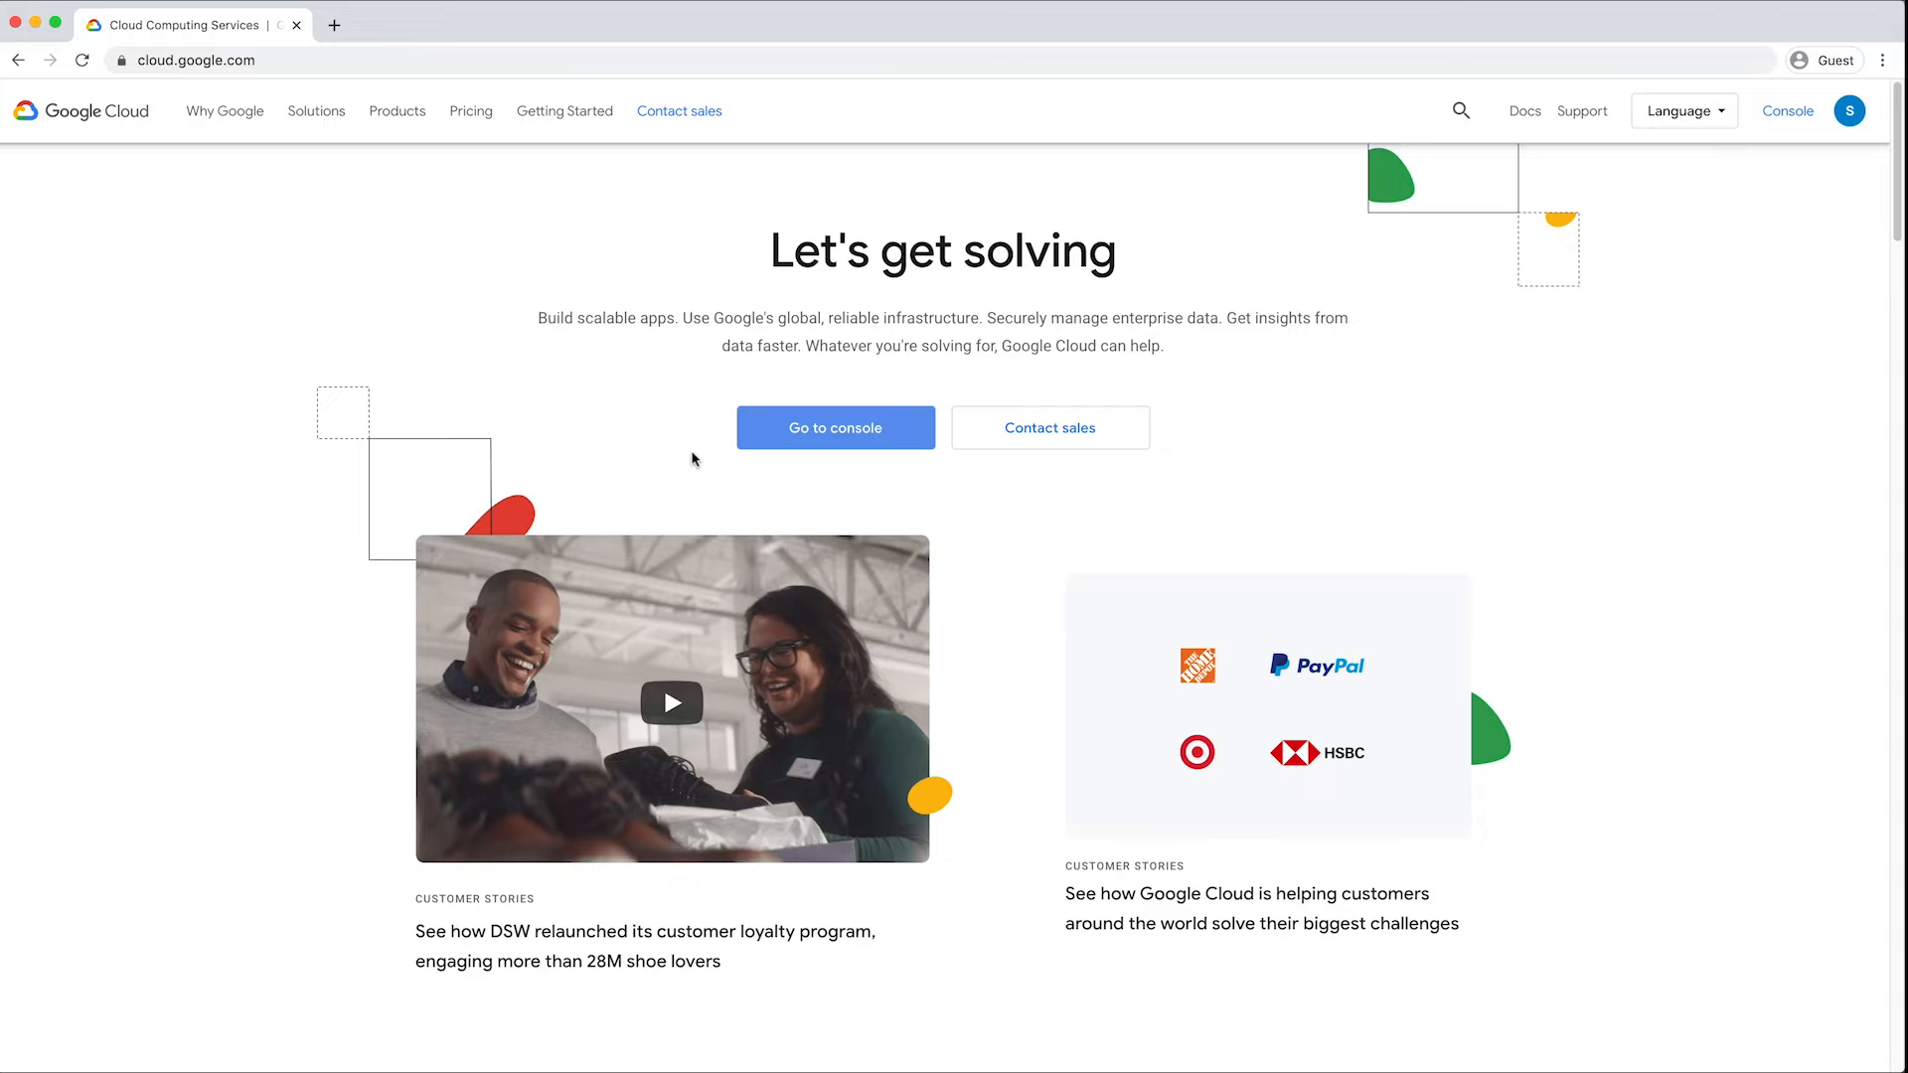
- Go to the Cloud Console from the Google Cloud homepage
click(835, 427)
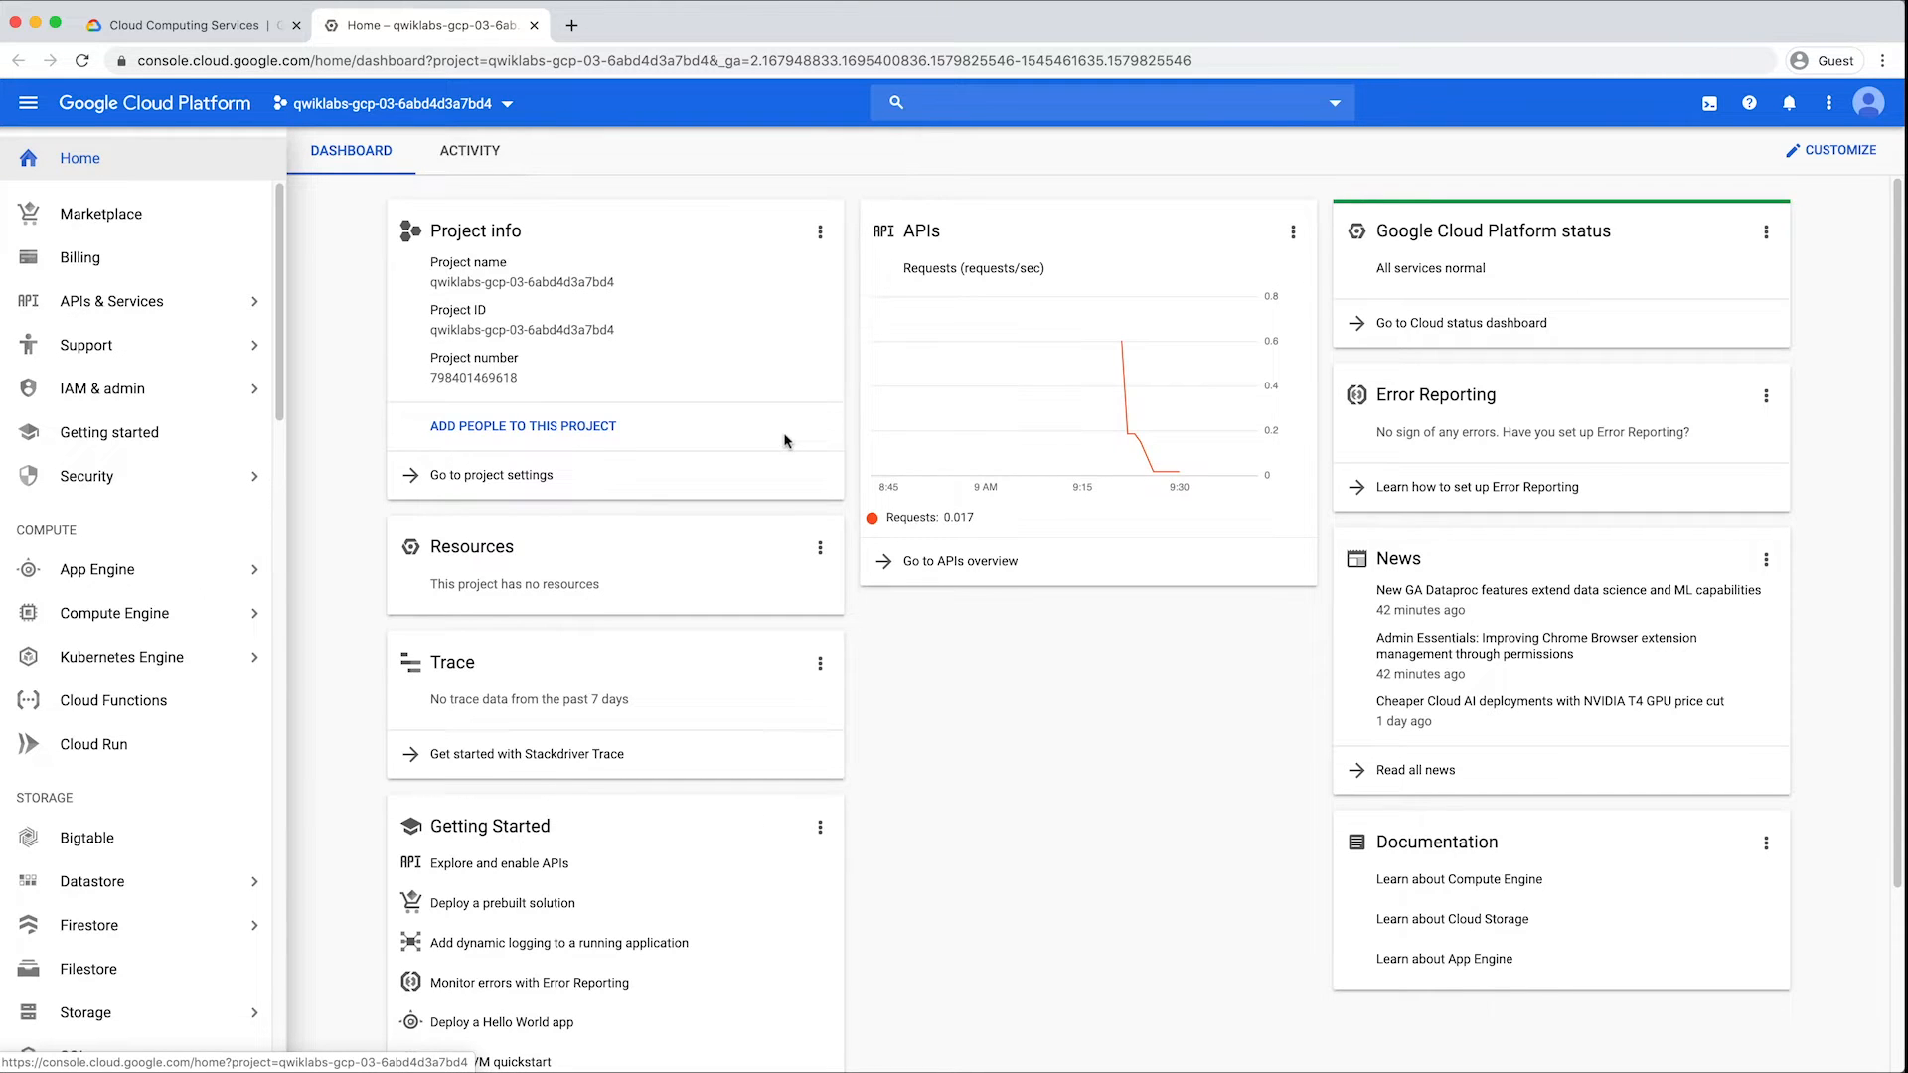
mouse_move(30, 103)
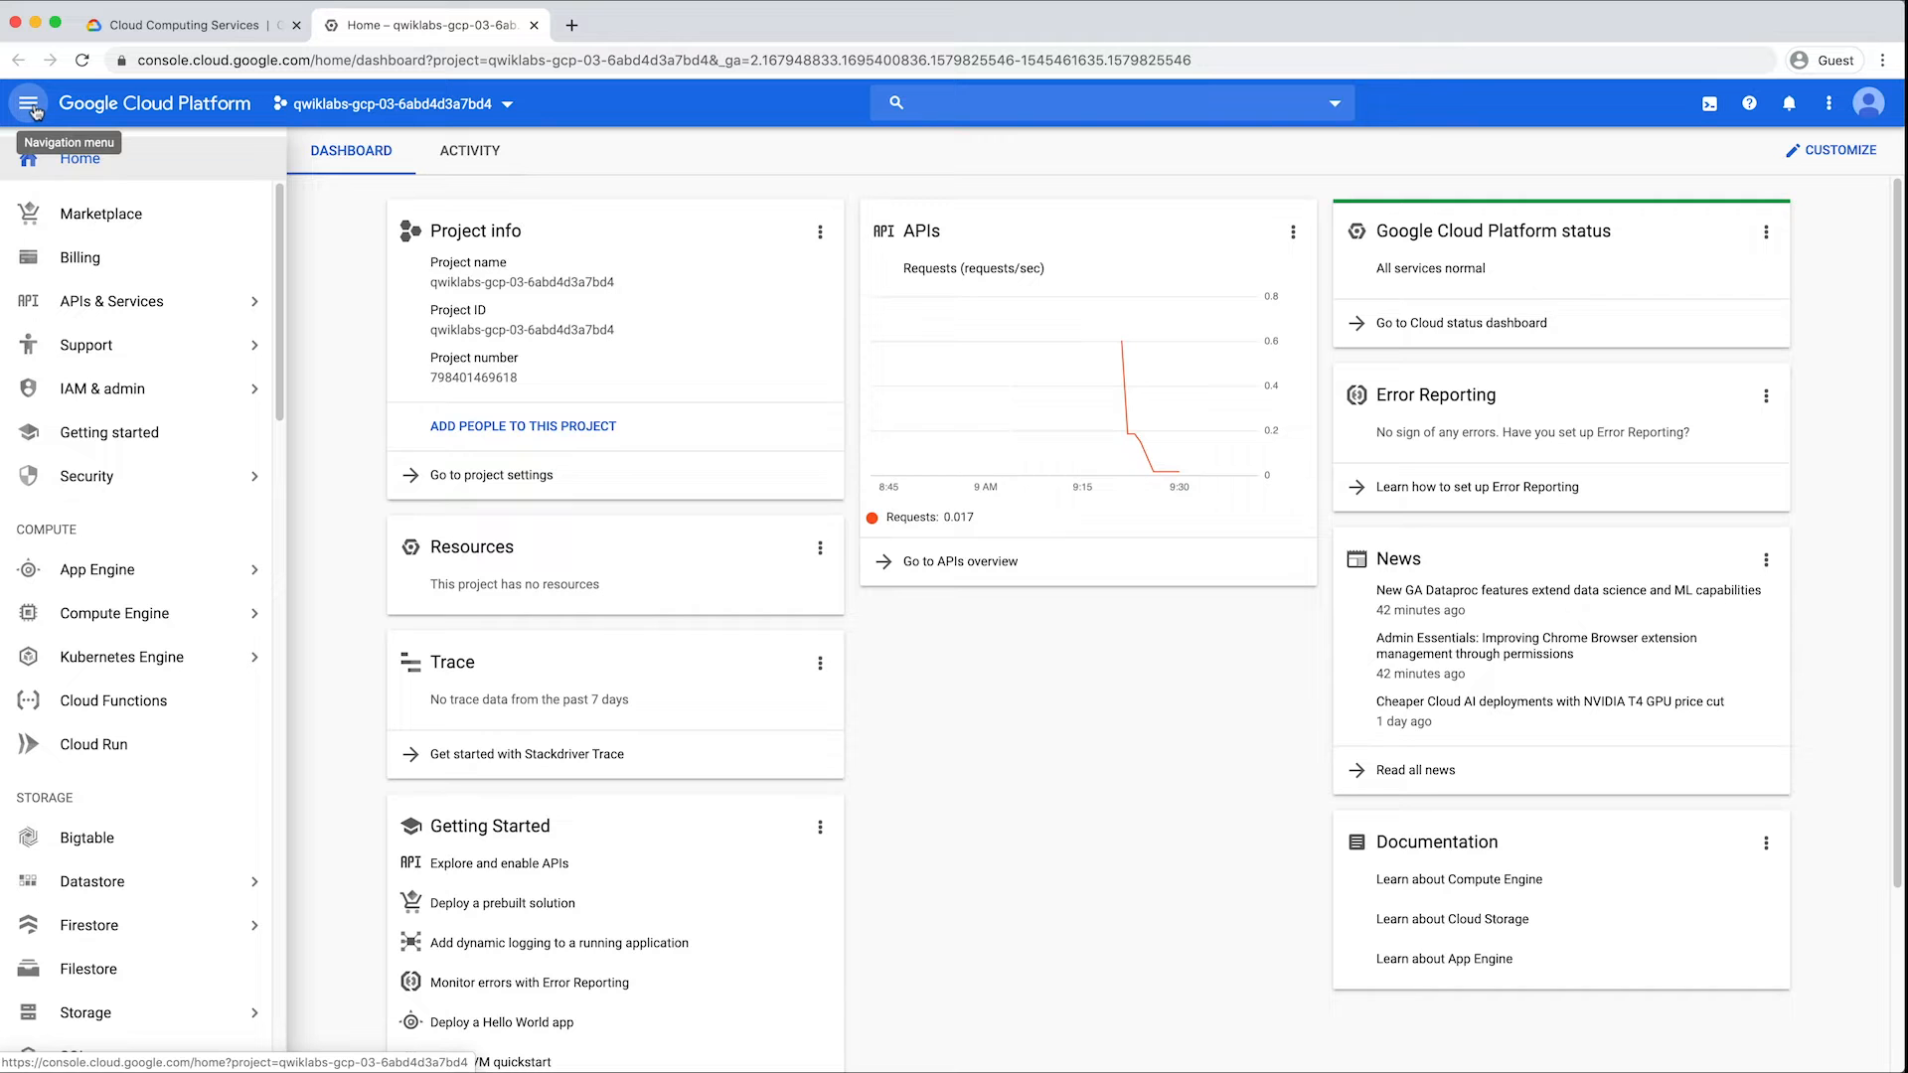
- Show the Marketplace filtered to Datasets only
click(99, 213)
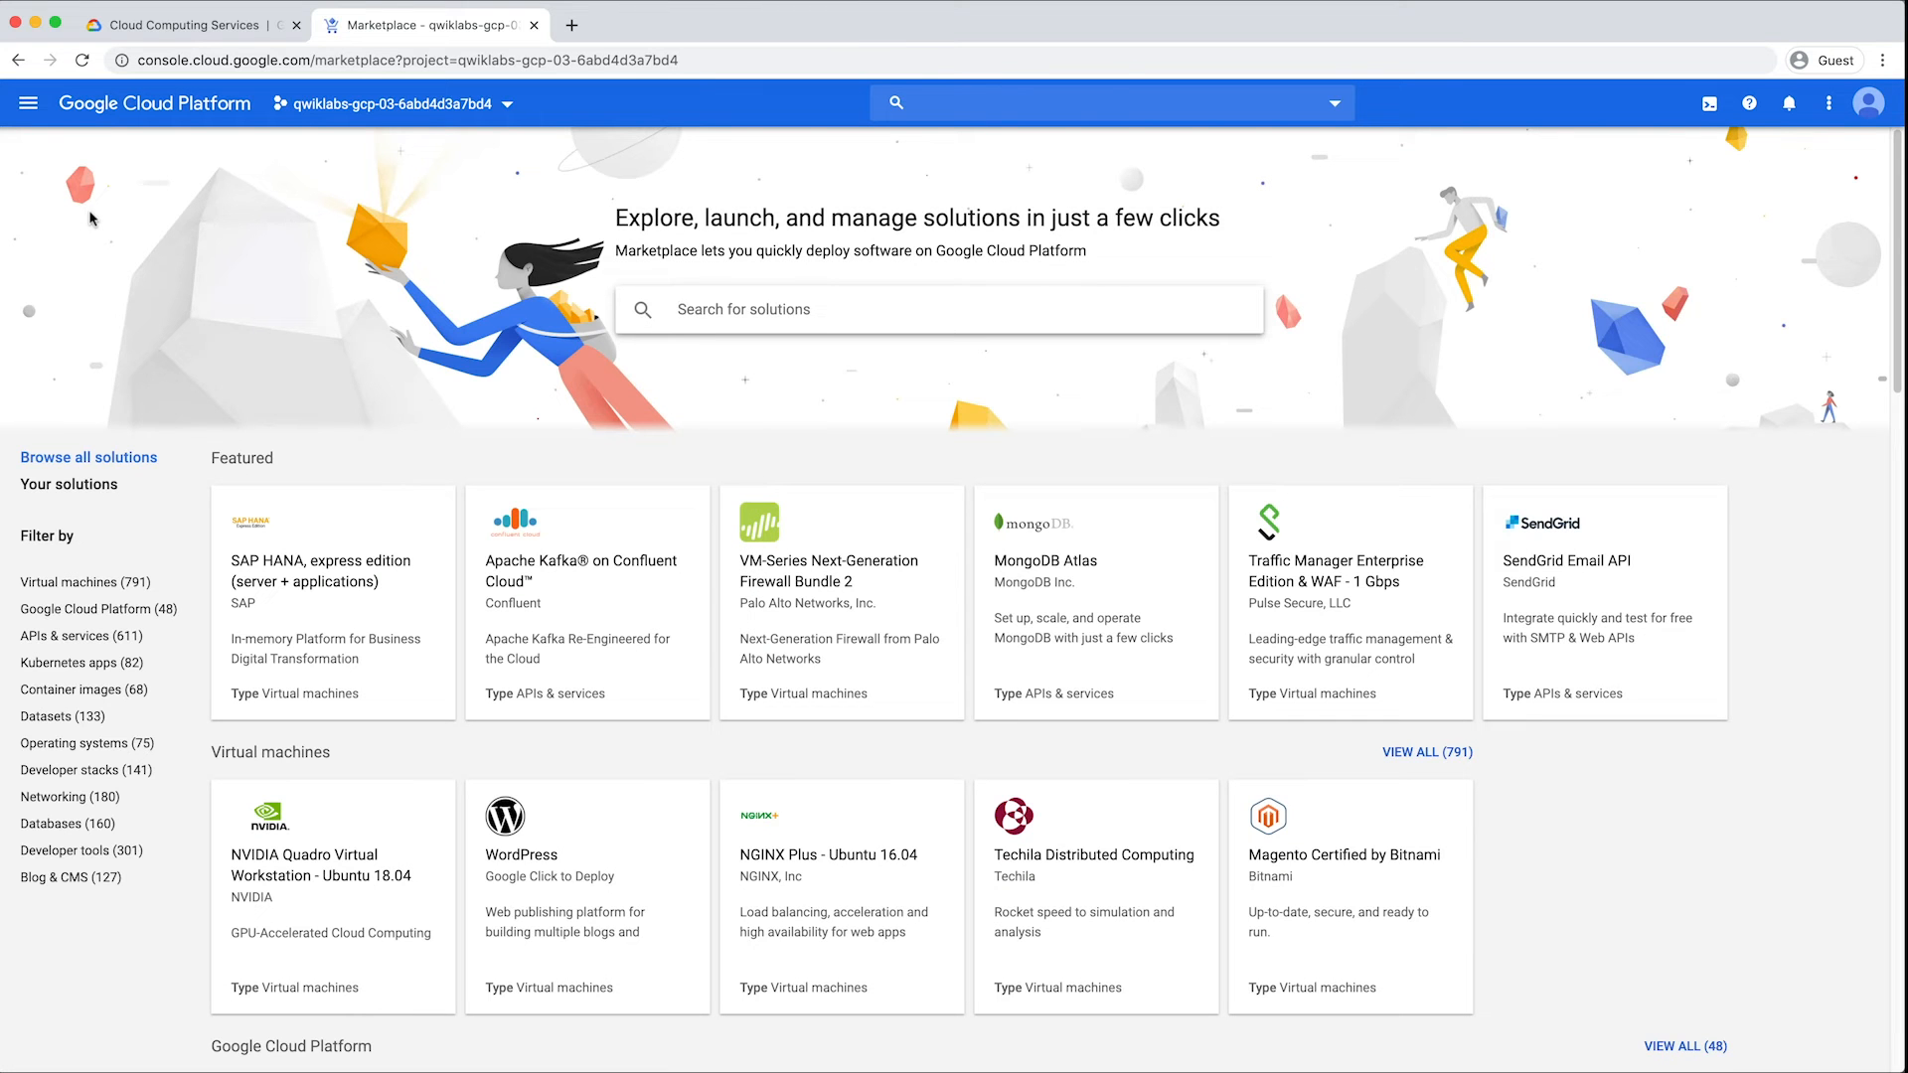
mouse_move(61, 716)
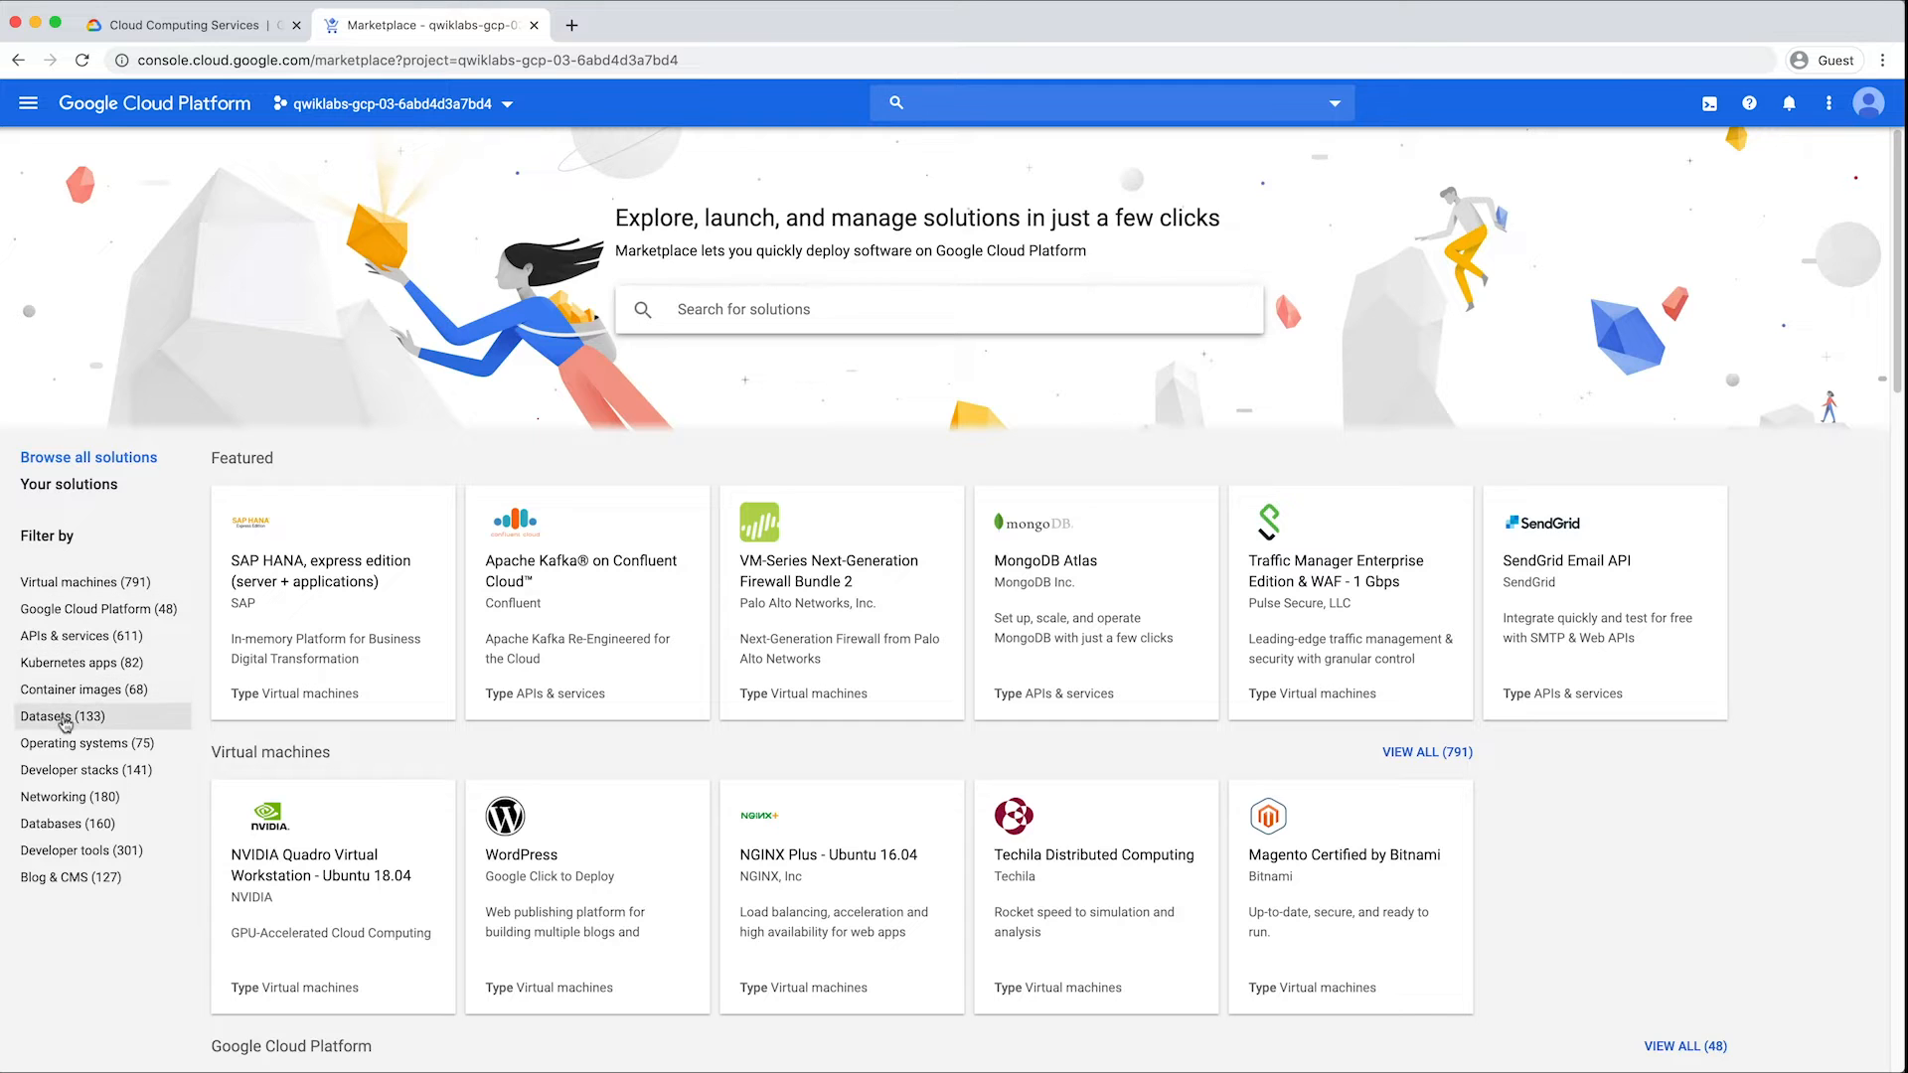
click(61, 718)
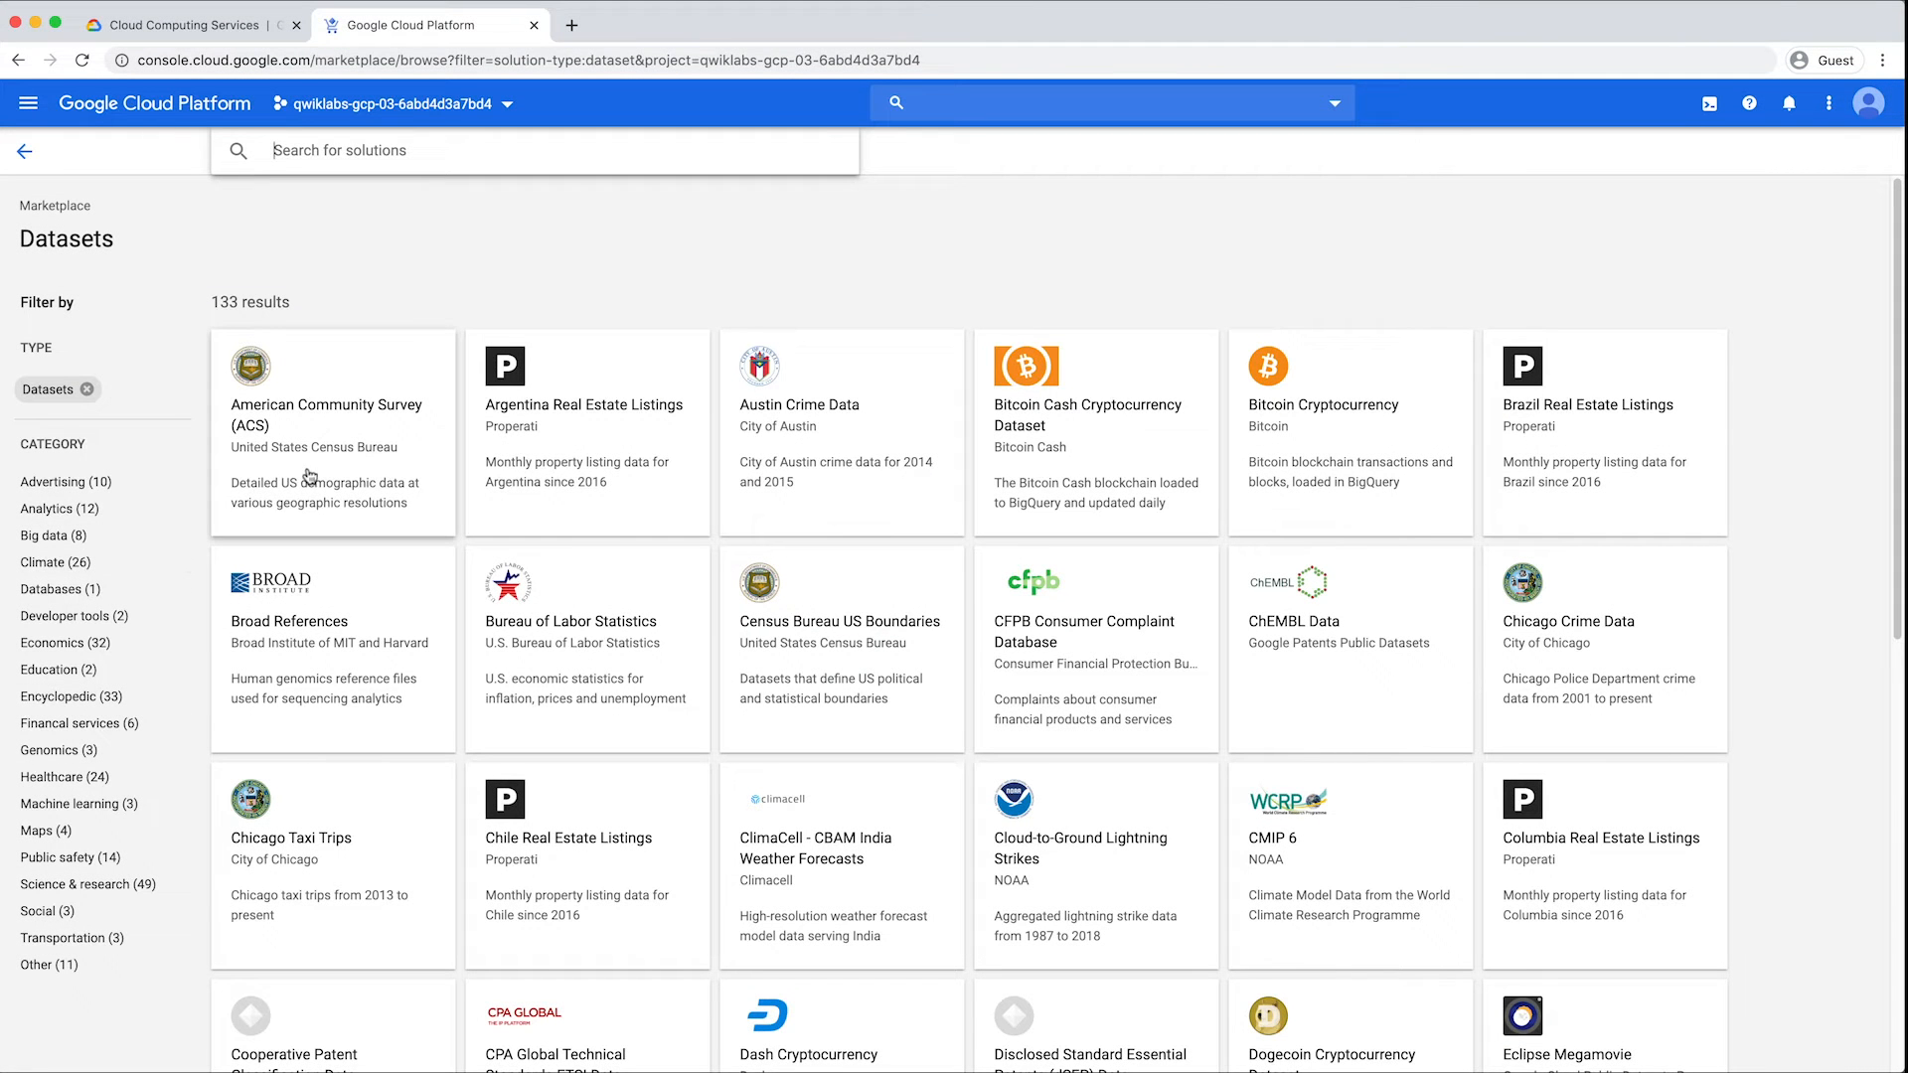
- View the American Community Survey (ACS) dataset in BigQuery from its Marketplace card
click(332, 432)
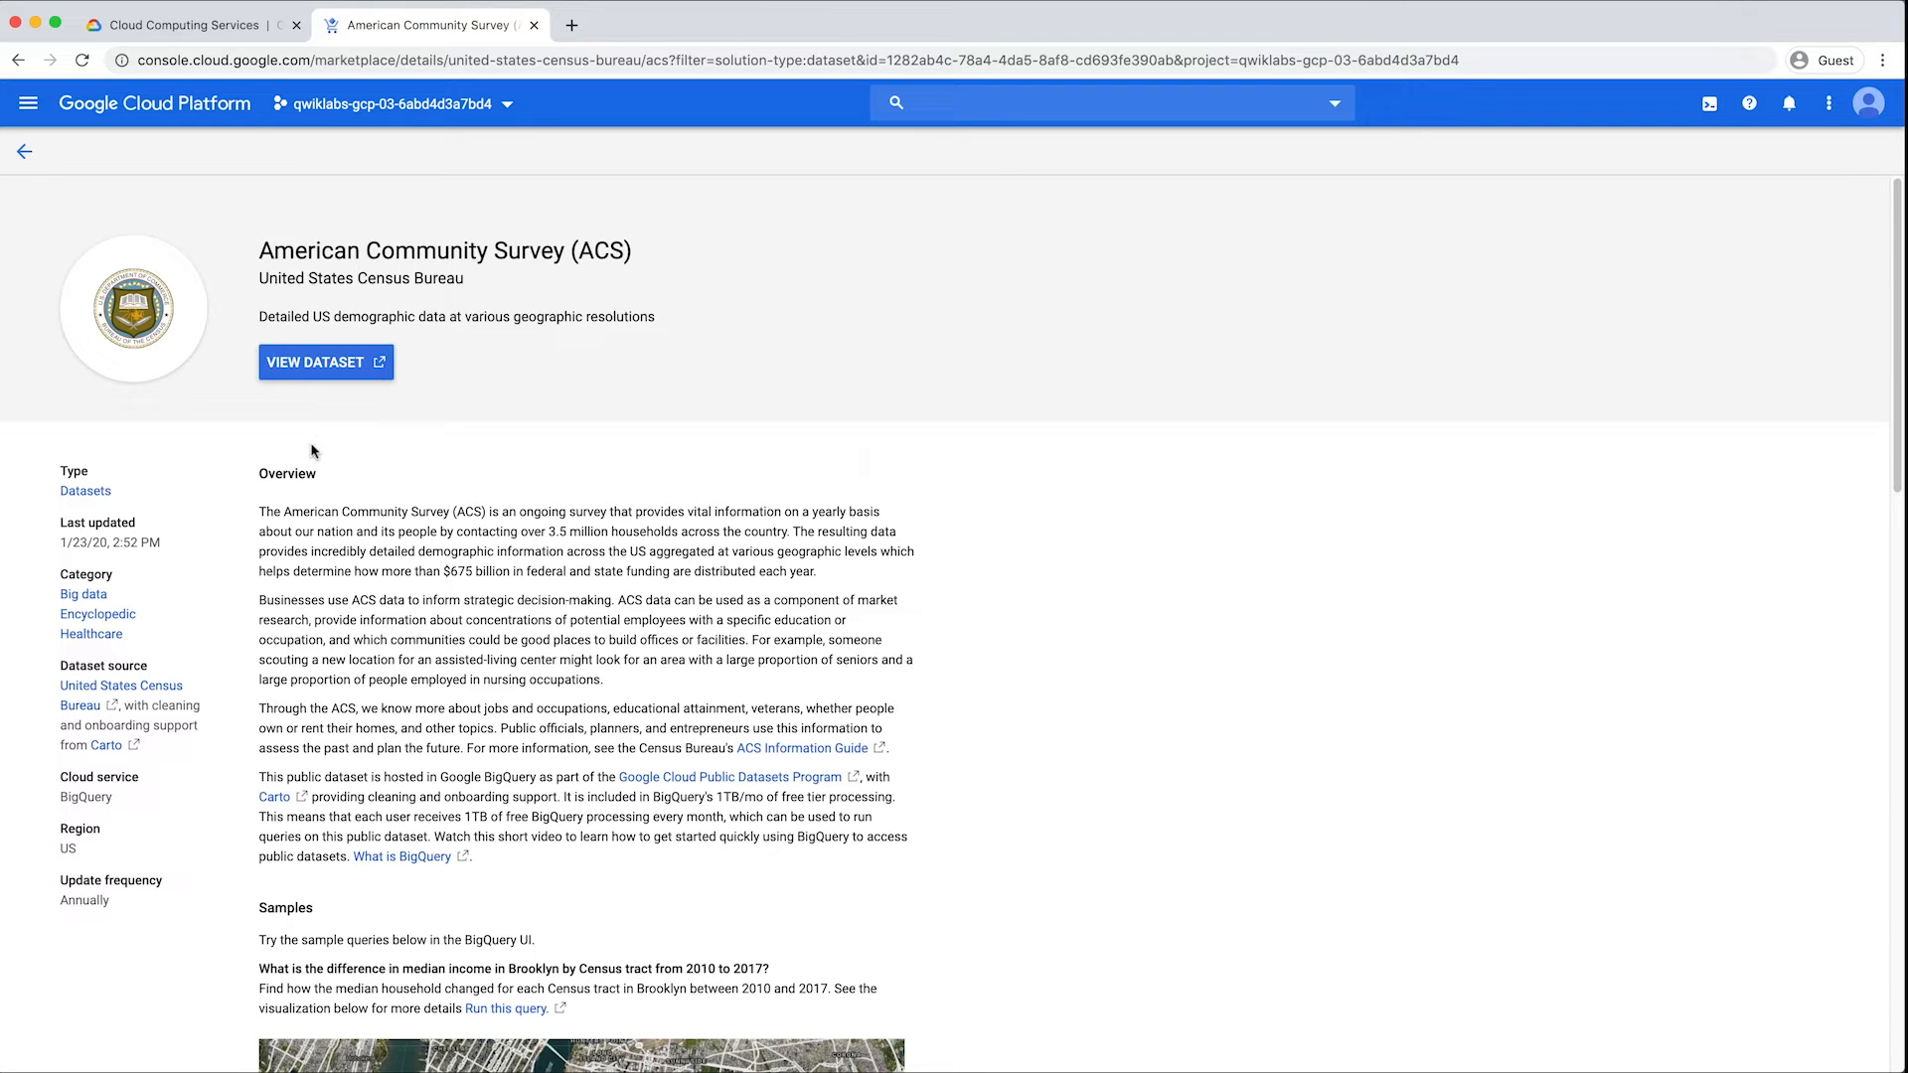
click(324, 362)
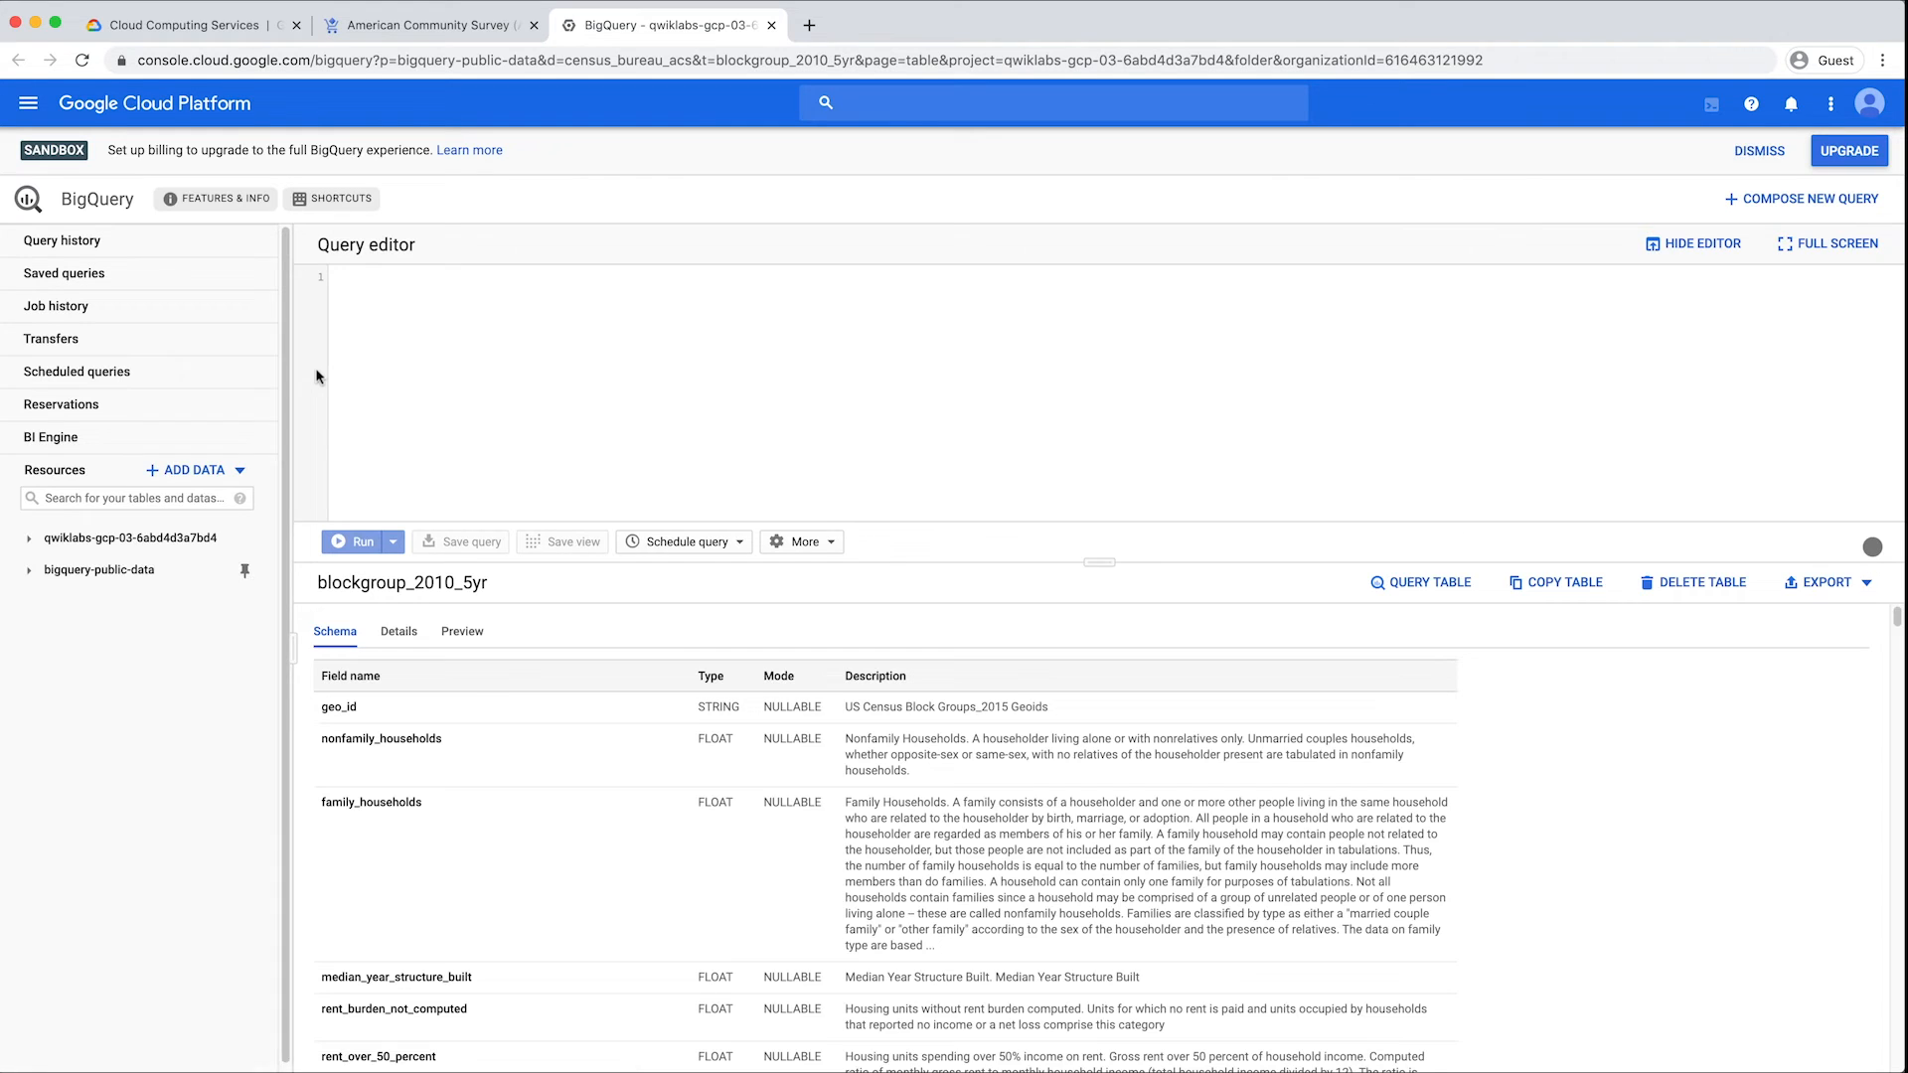
- Show the census_bureau_acs dataset info under bigquery-public-data, briefly listing its tables
click(151, 601)
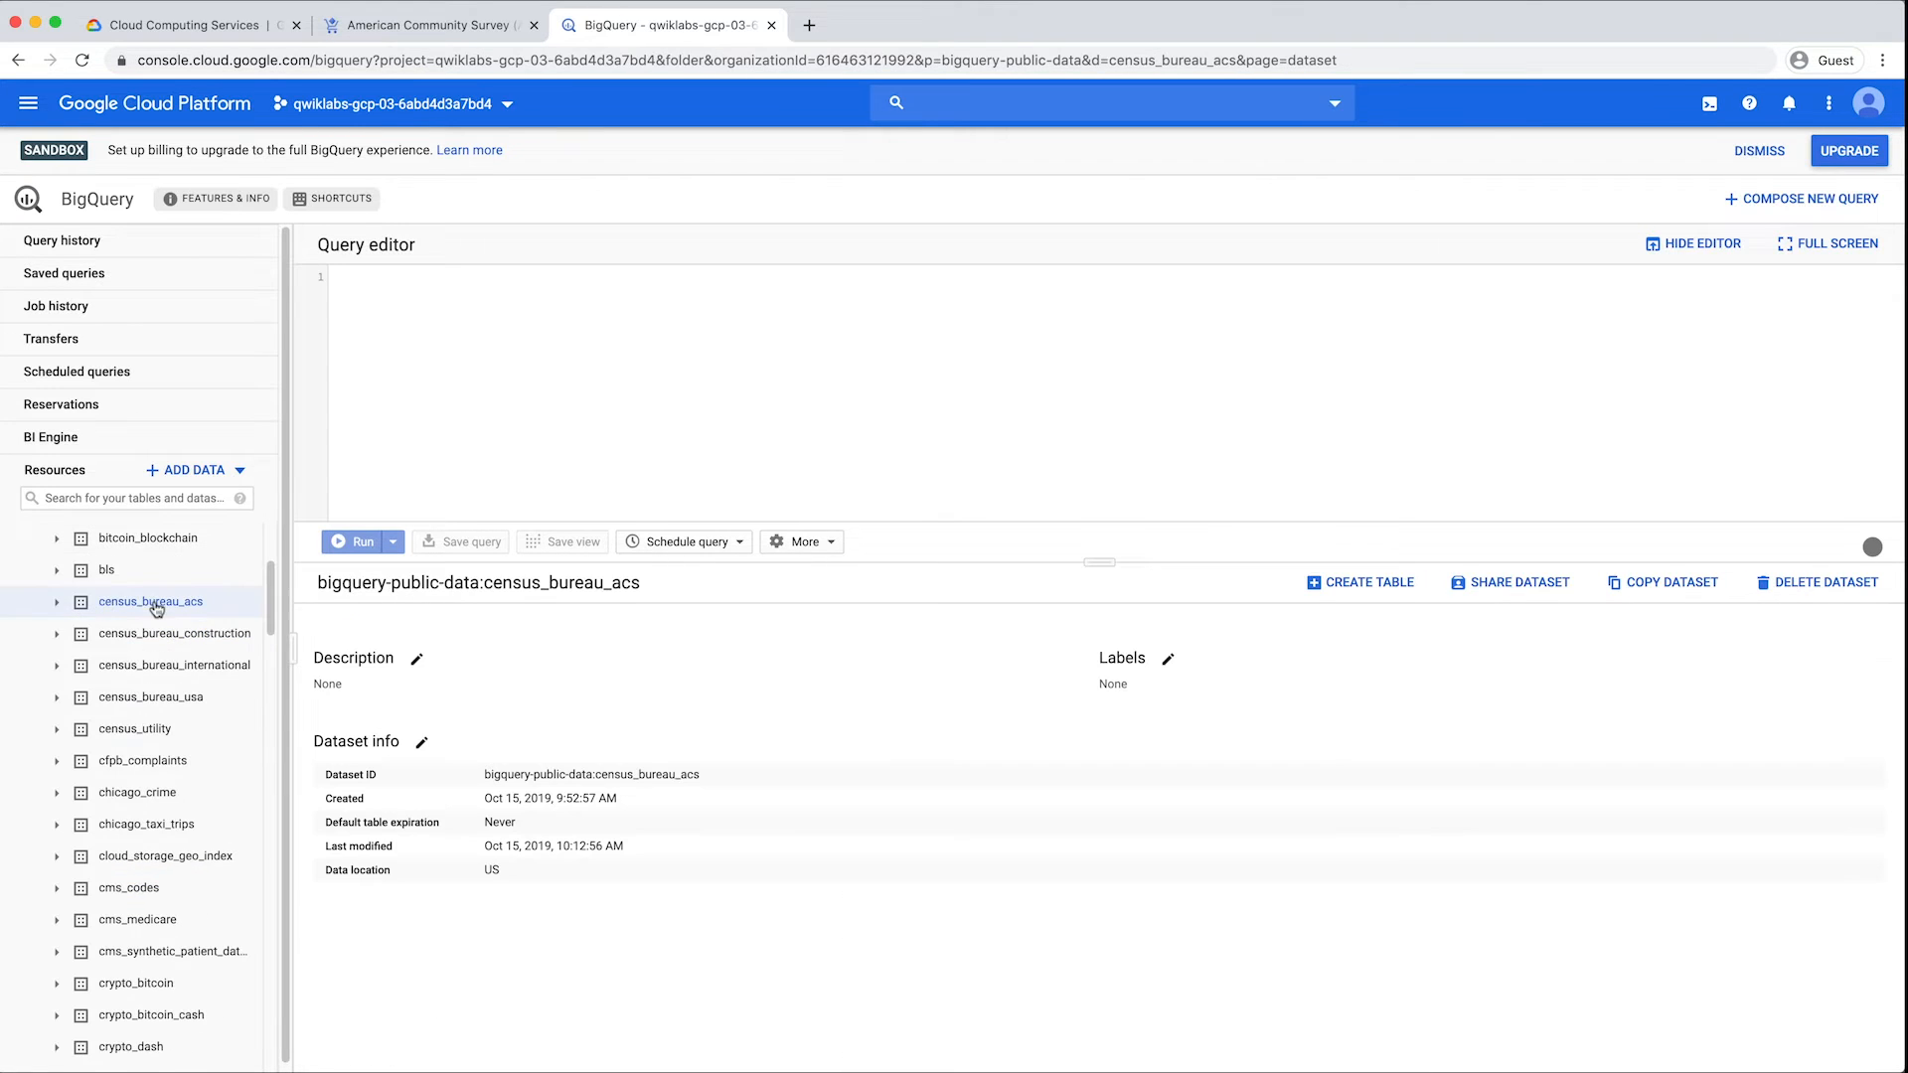
click(56, 600)
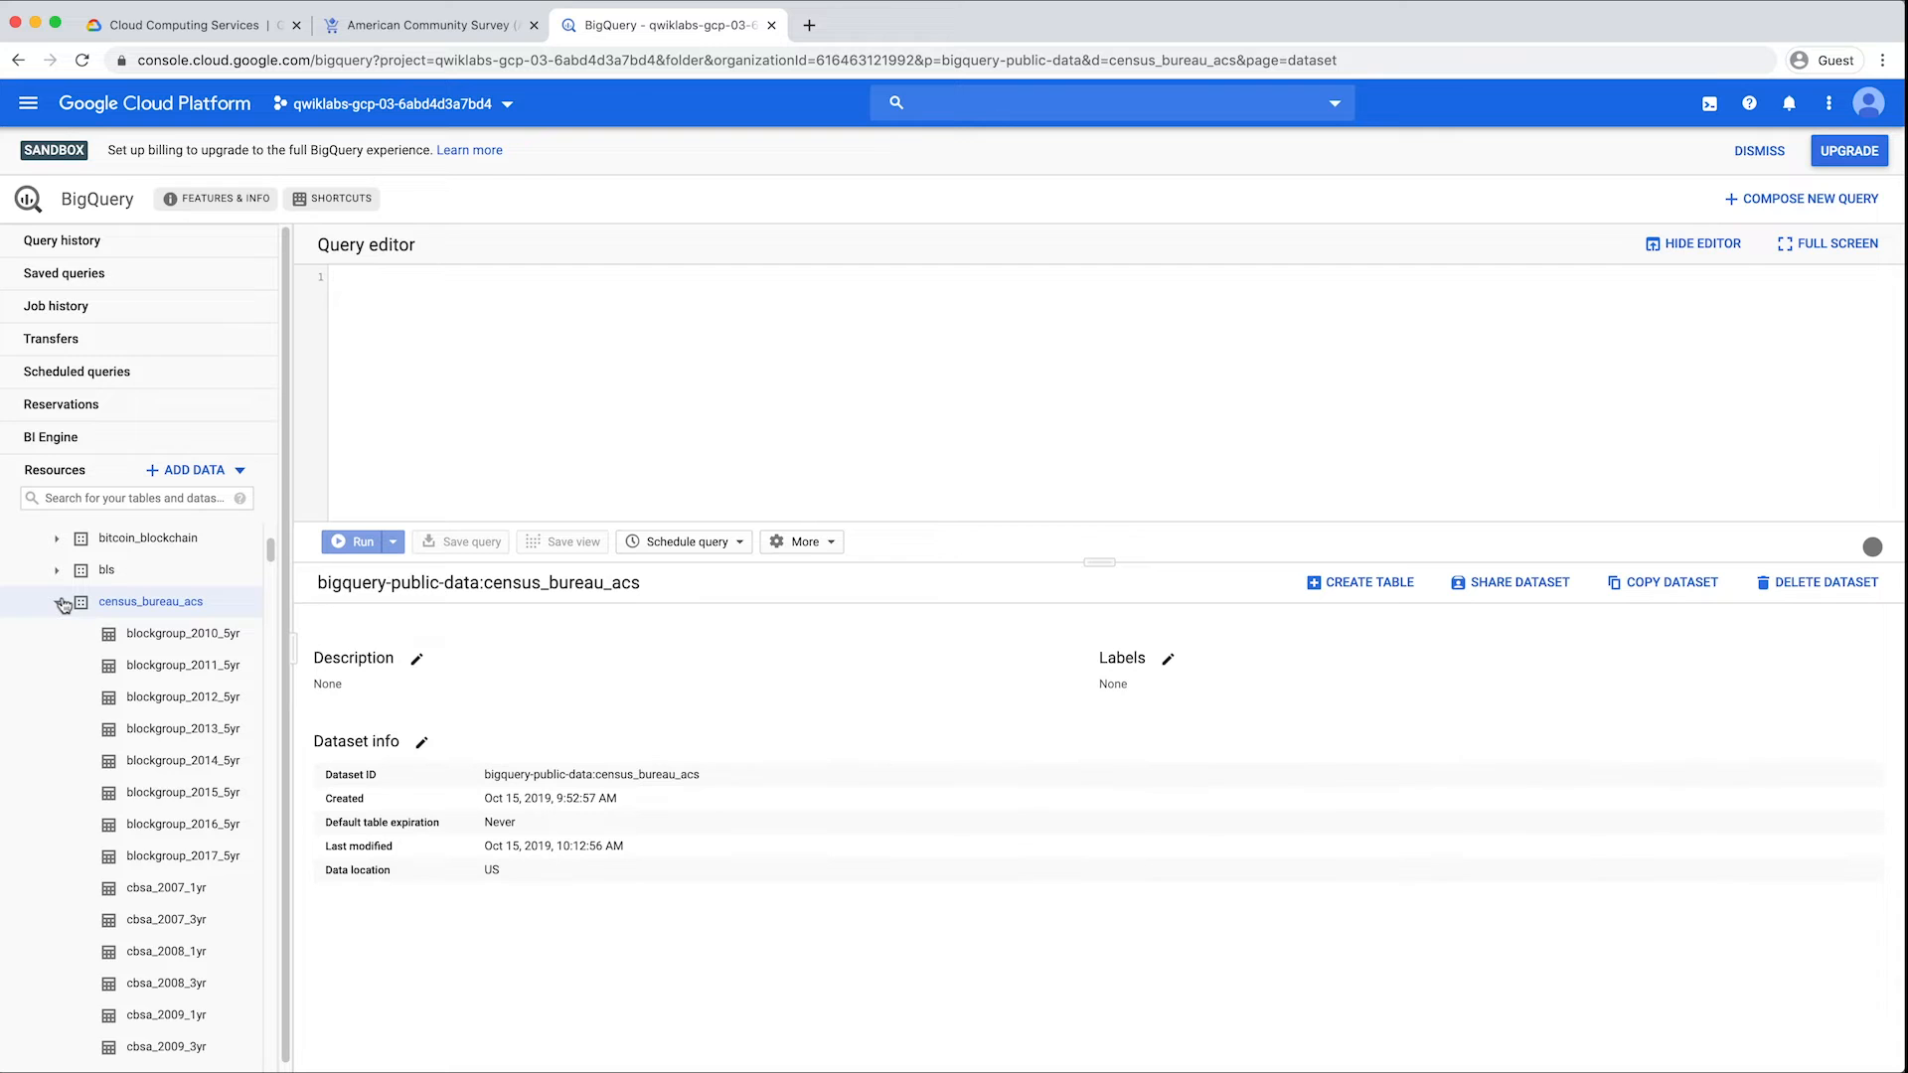
click(62, 604)
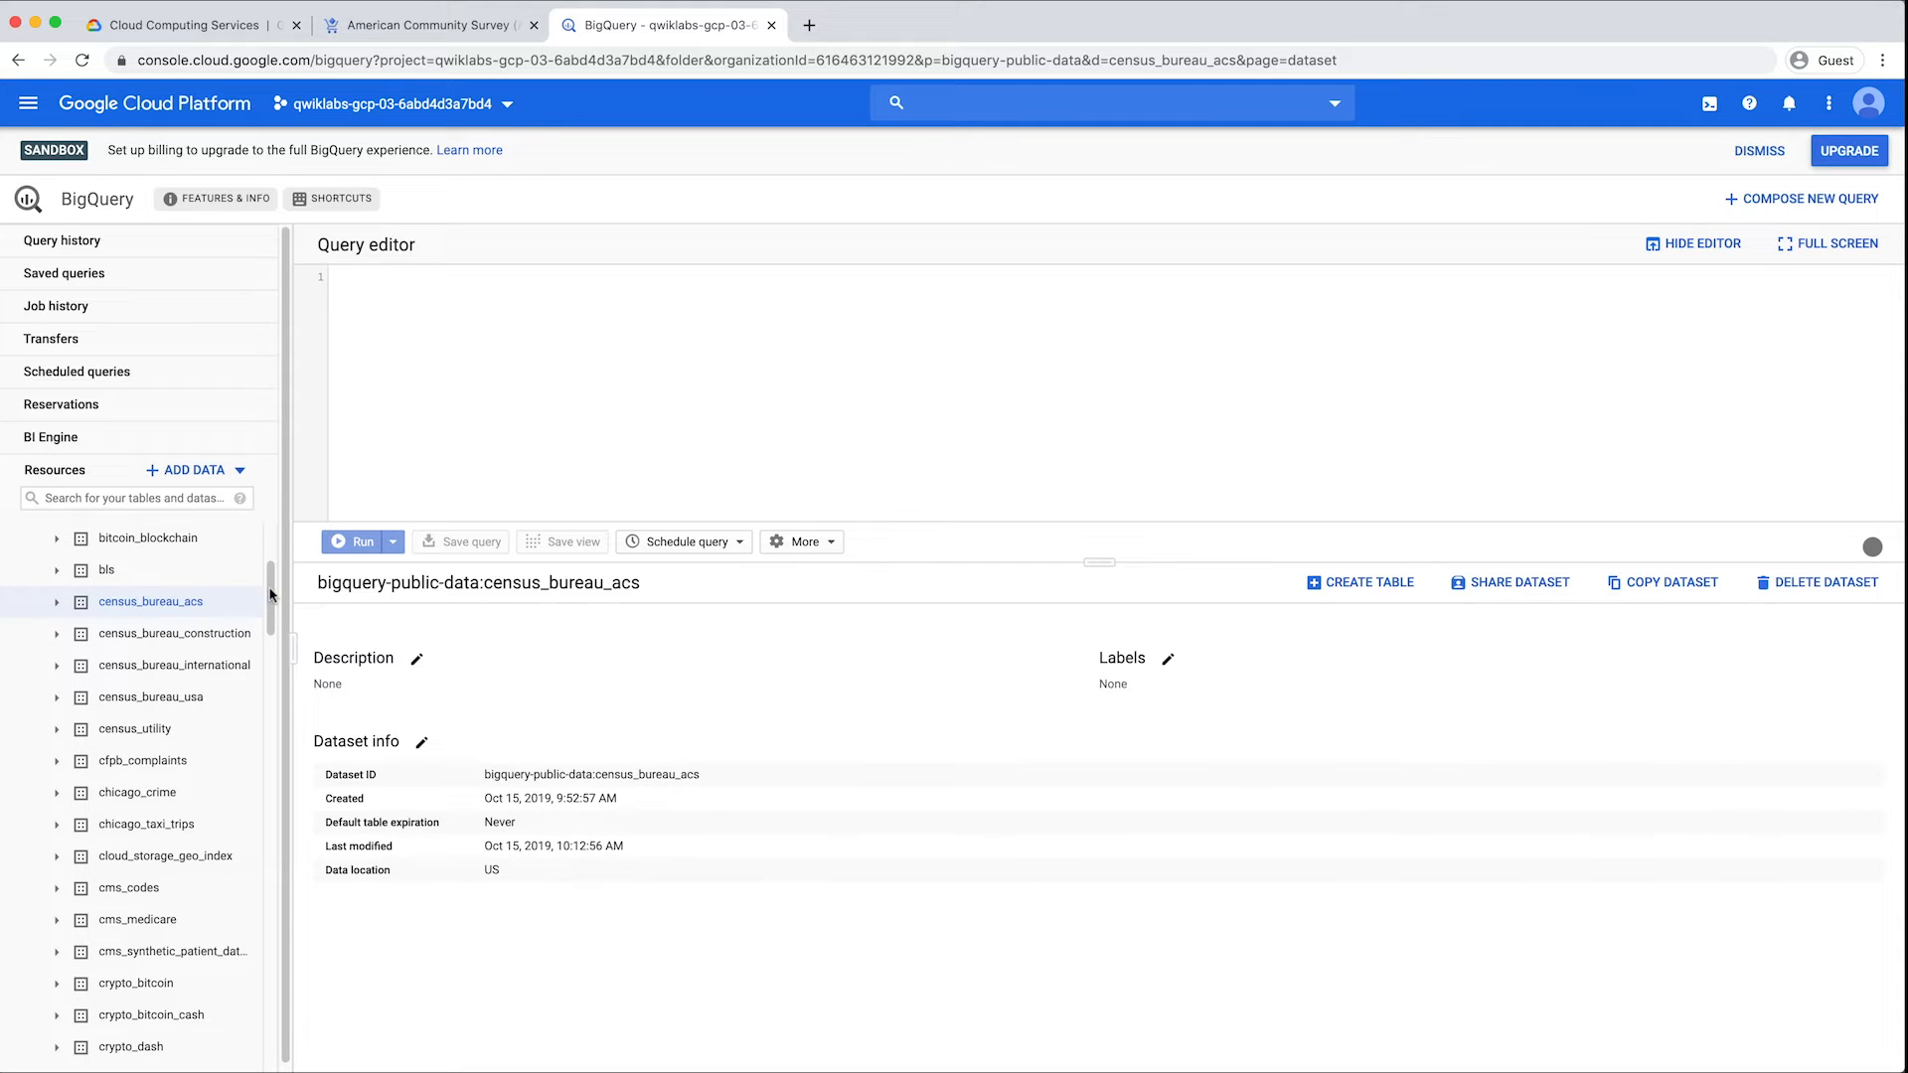
scroll(down, 3)
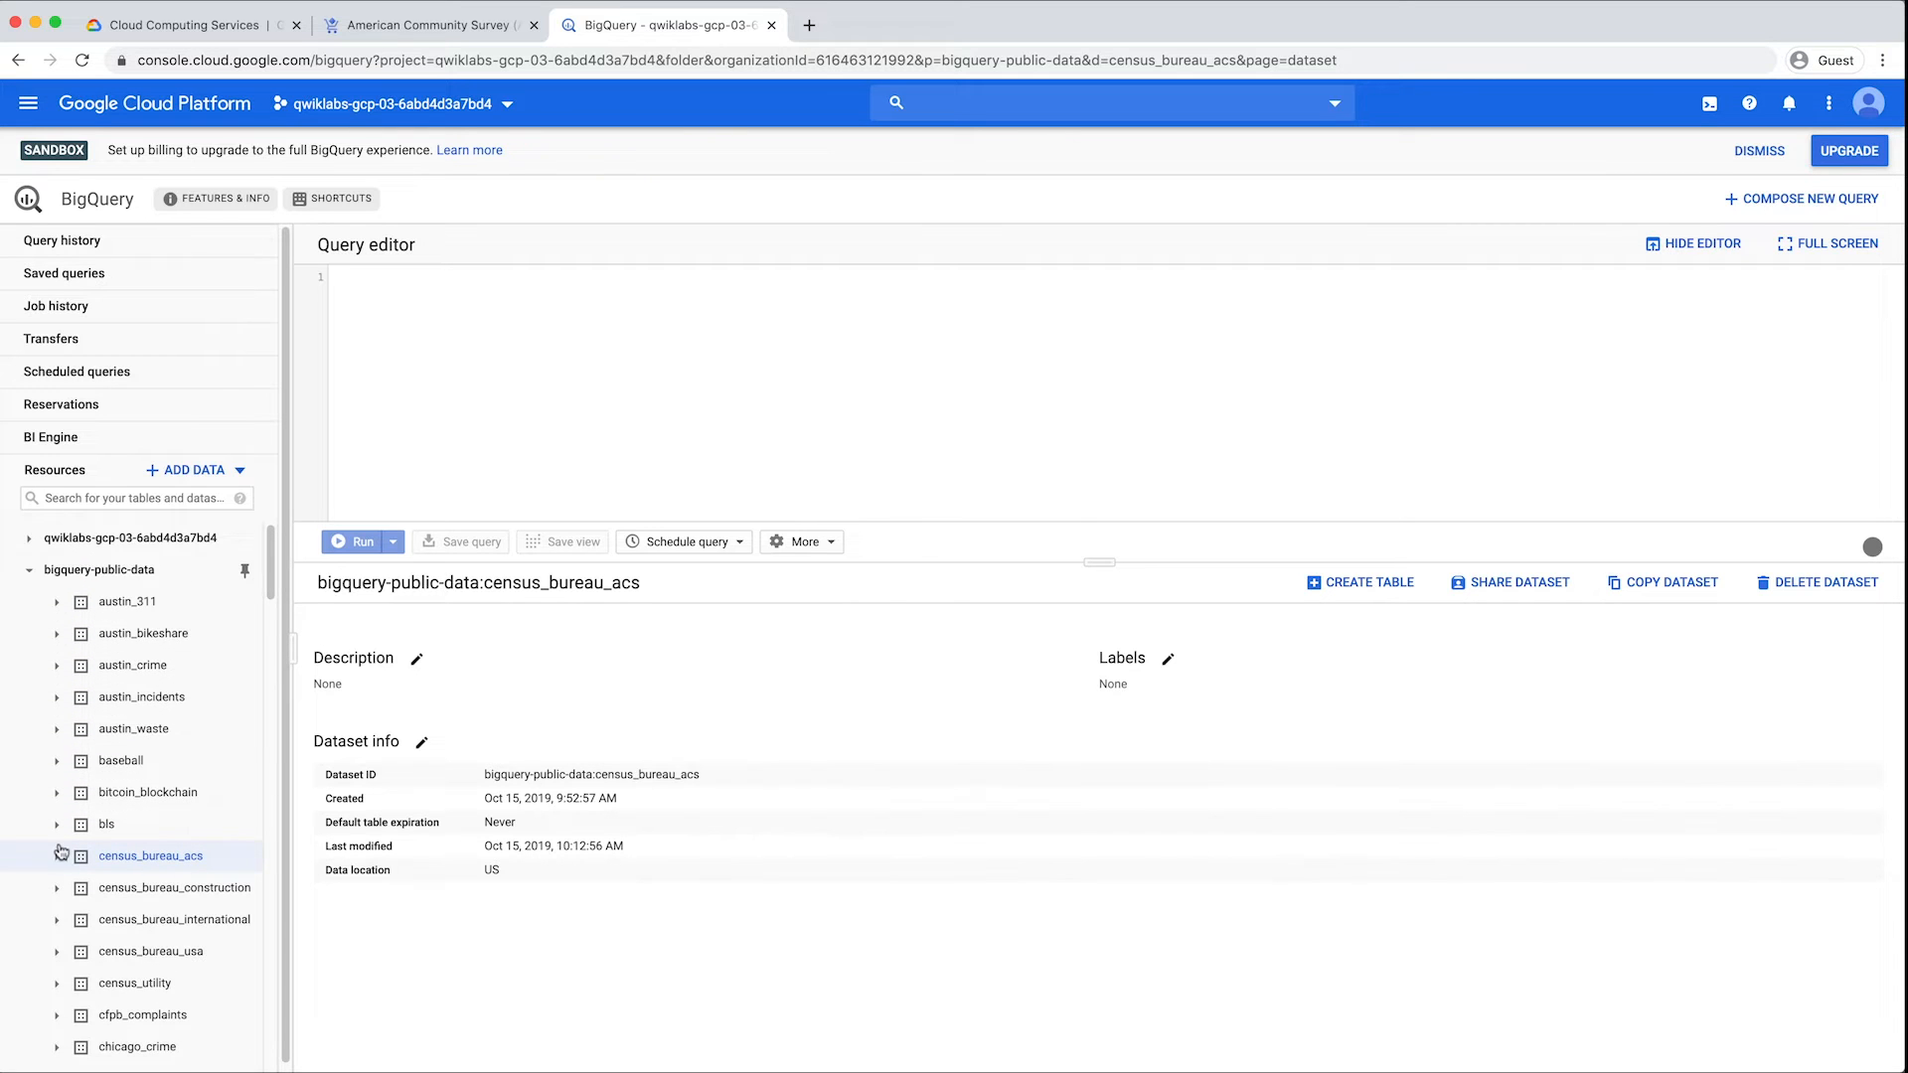
- Inspect blockgroup_2010_5yr's schema, details (220,334 rows) and row preview
click(38, 855)
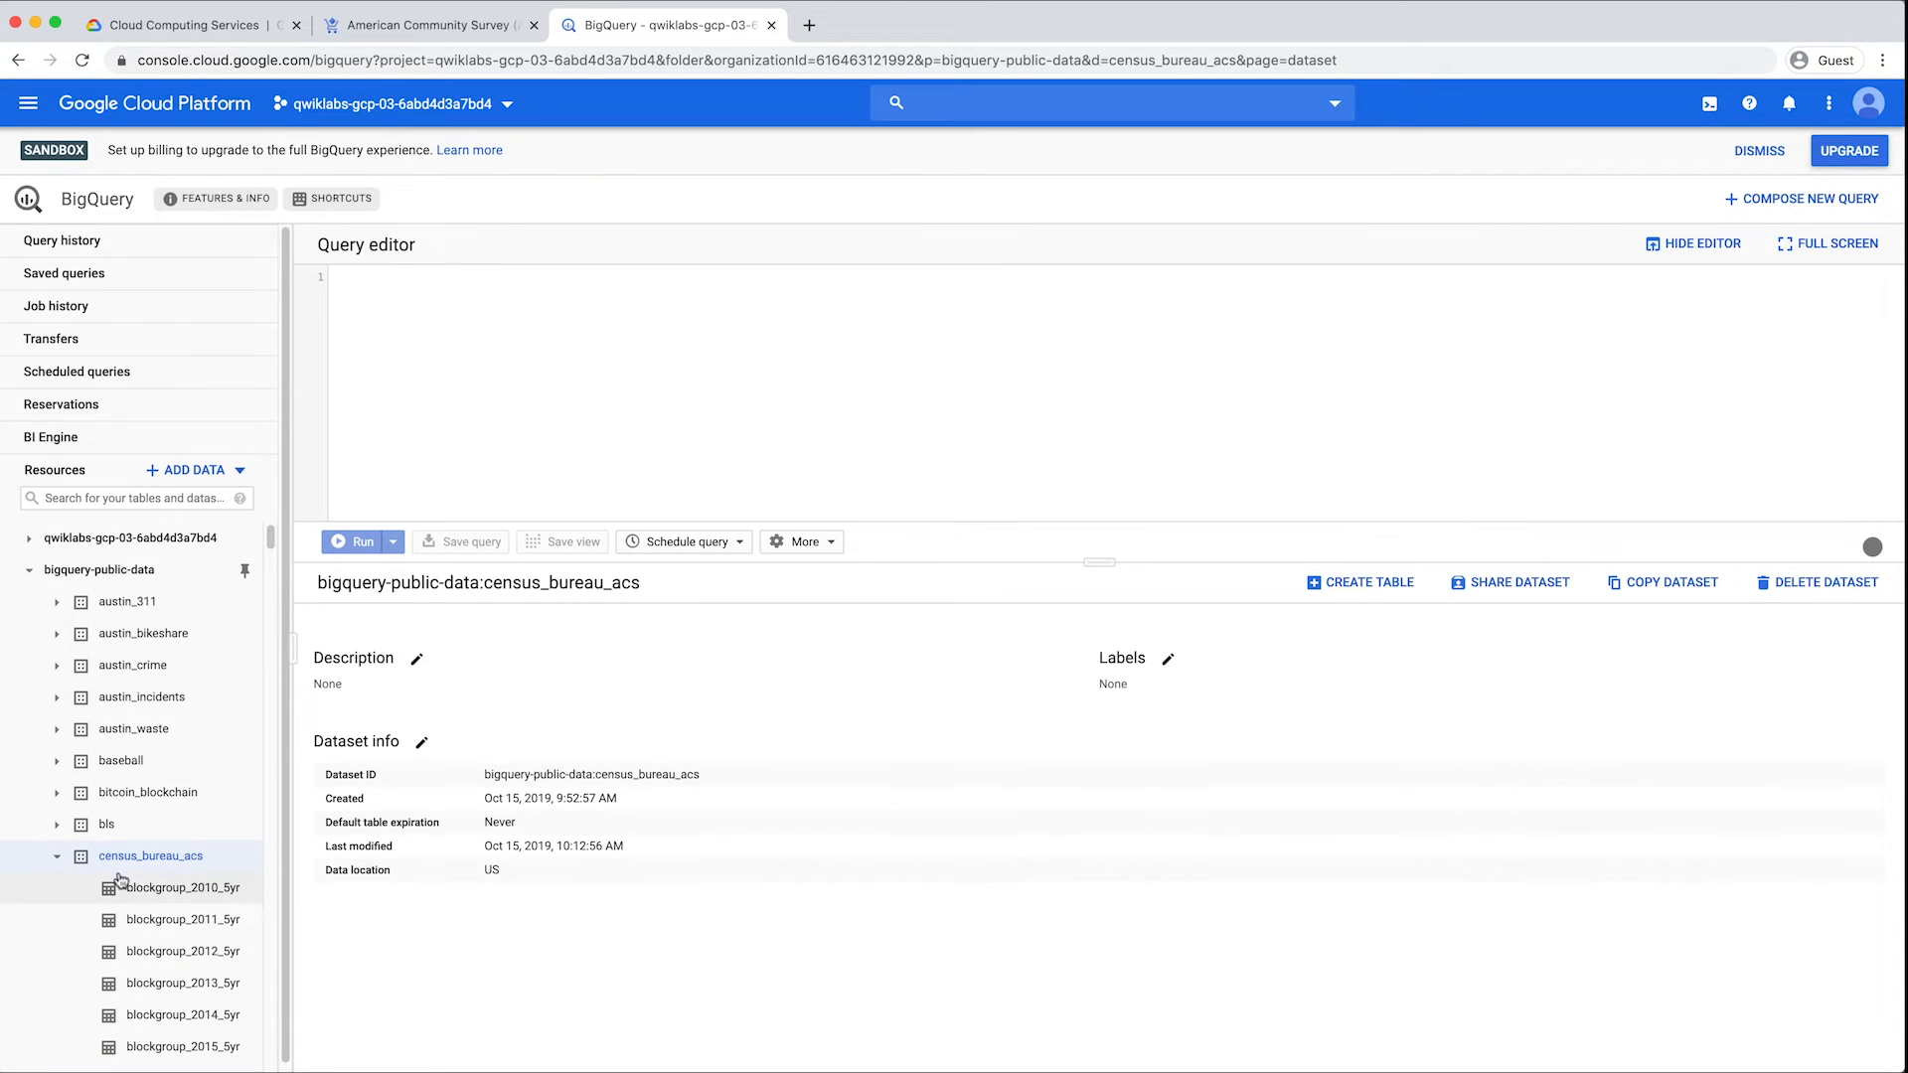
click(183, 886)
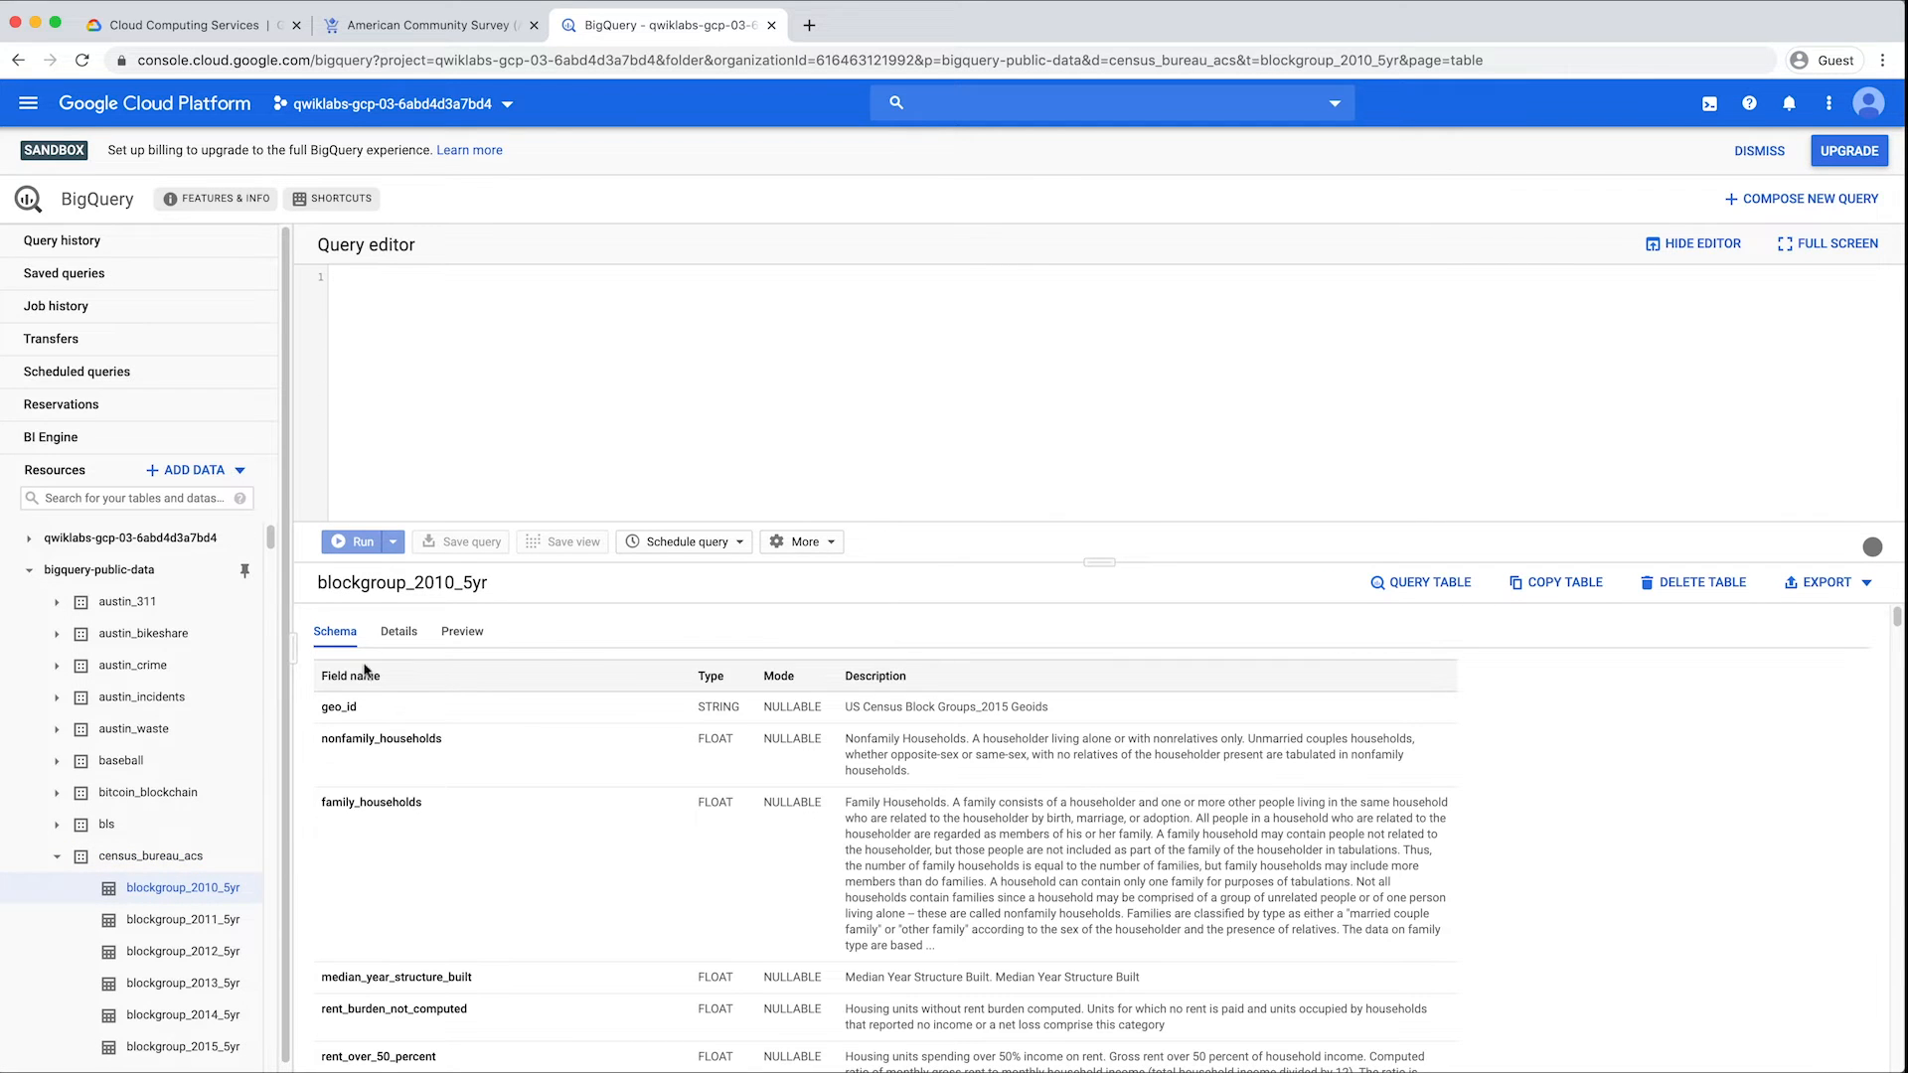
click(397, 630)
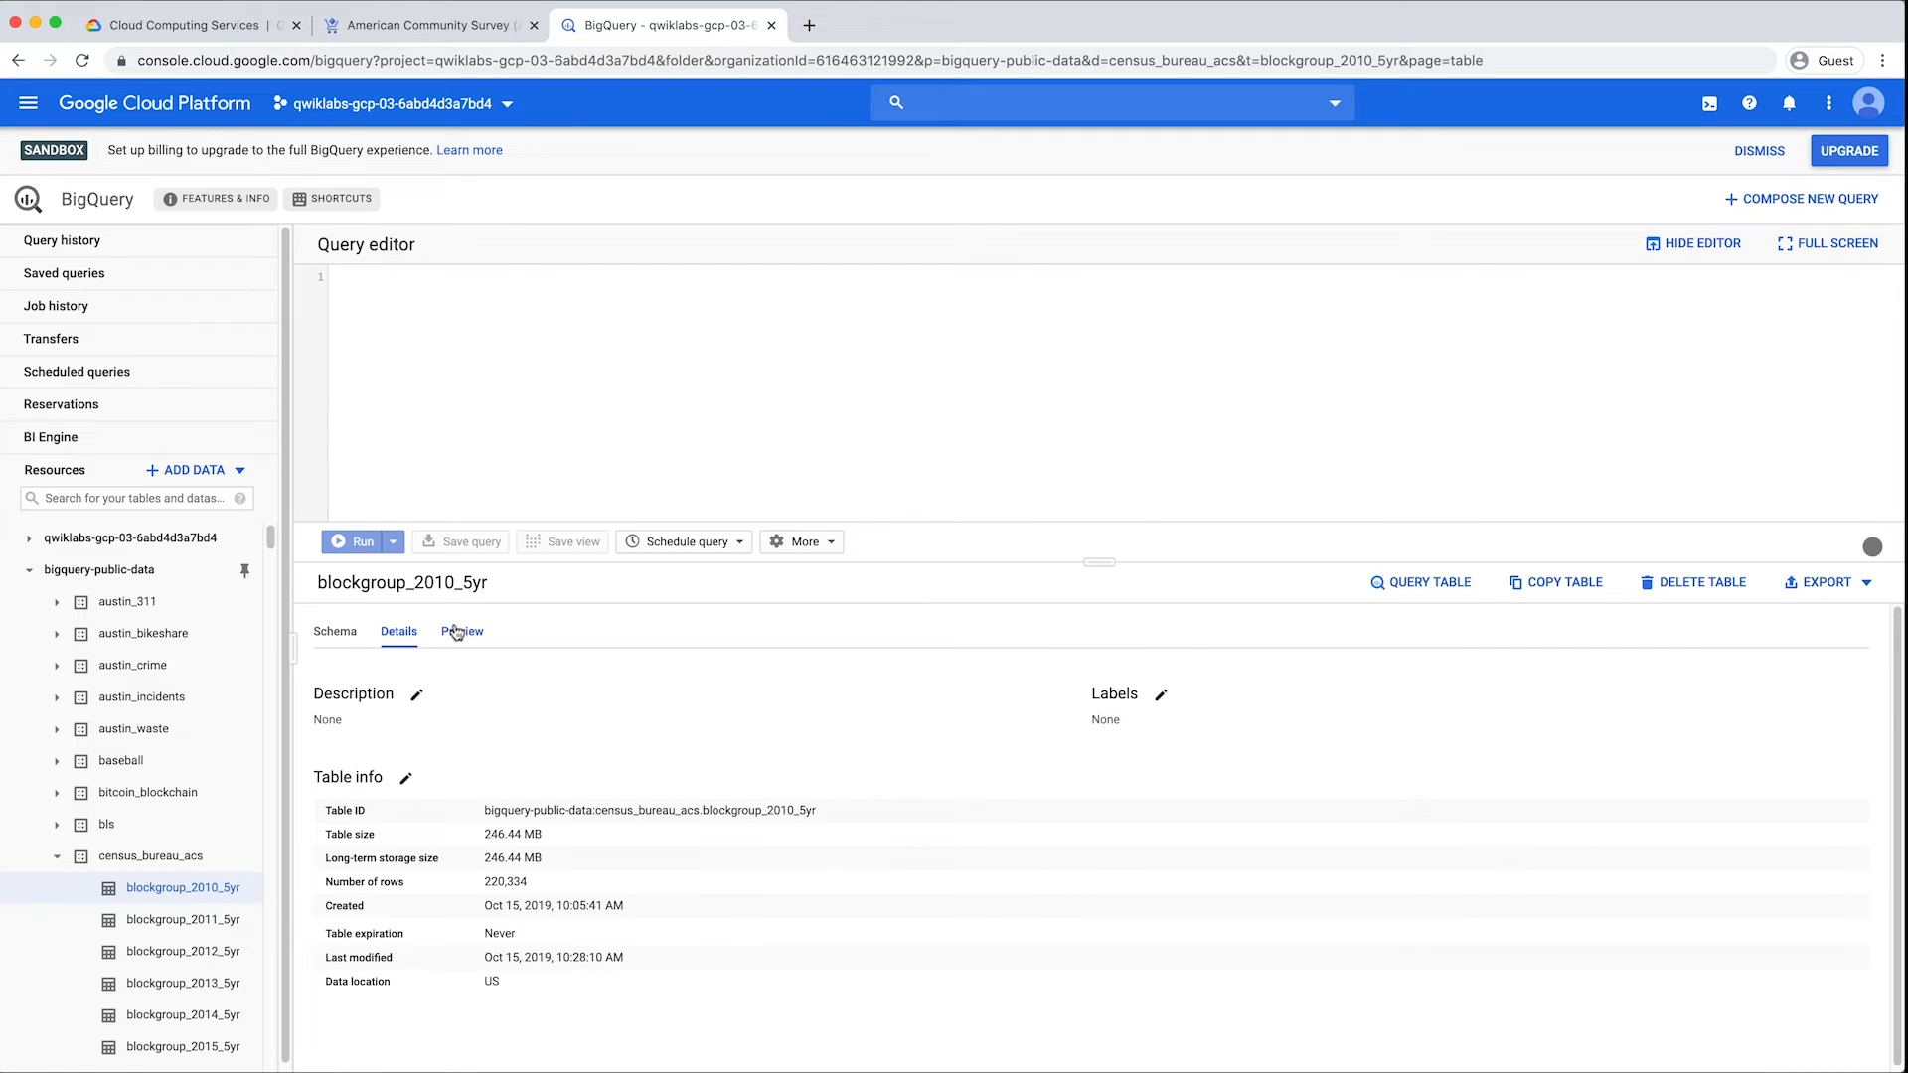
click(463, 632)
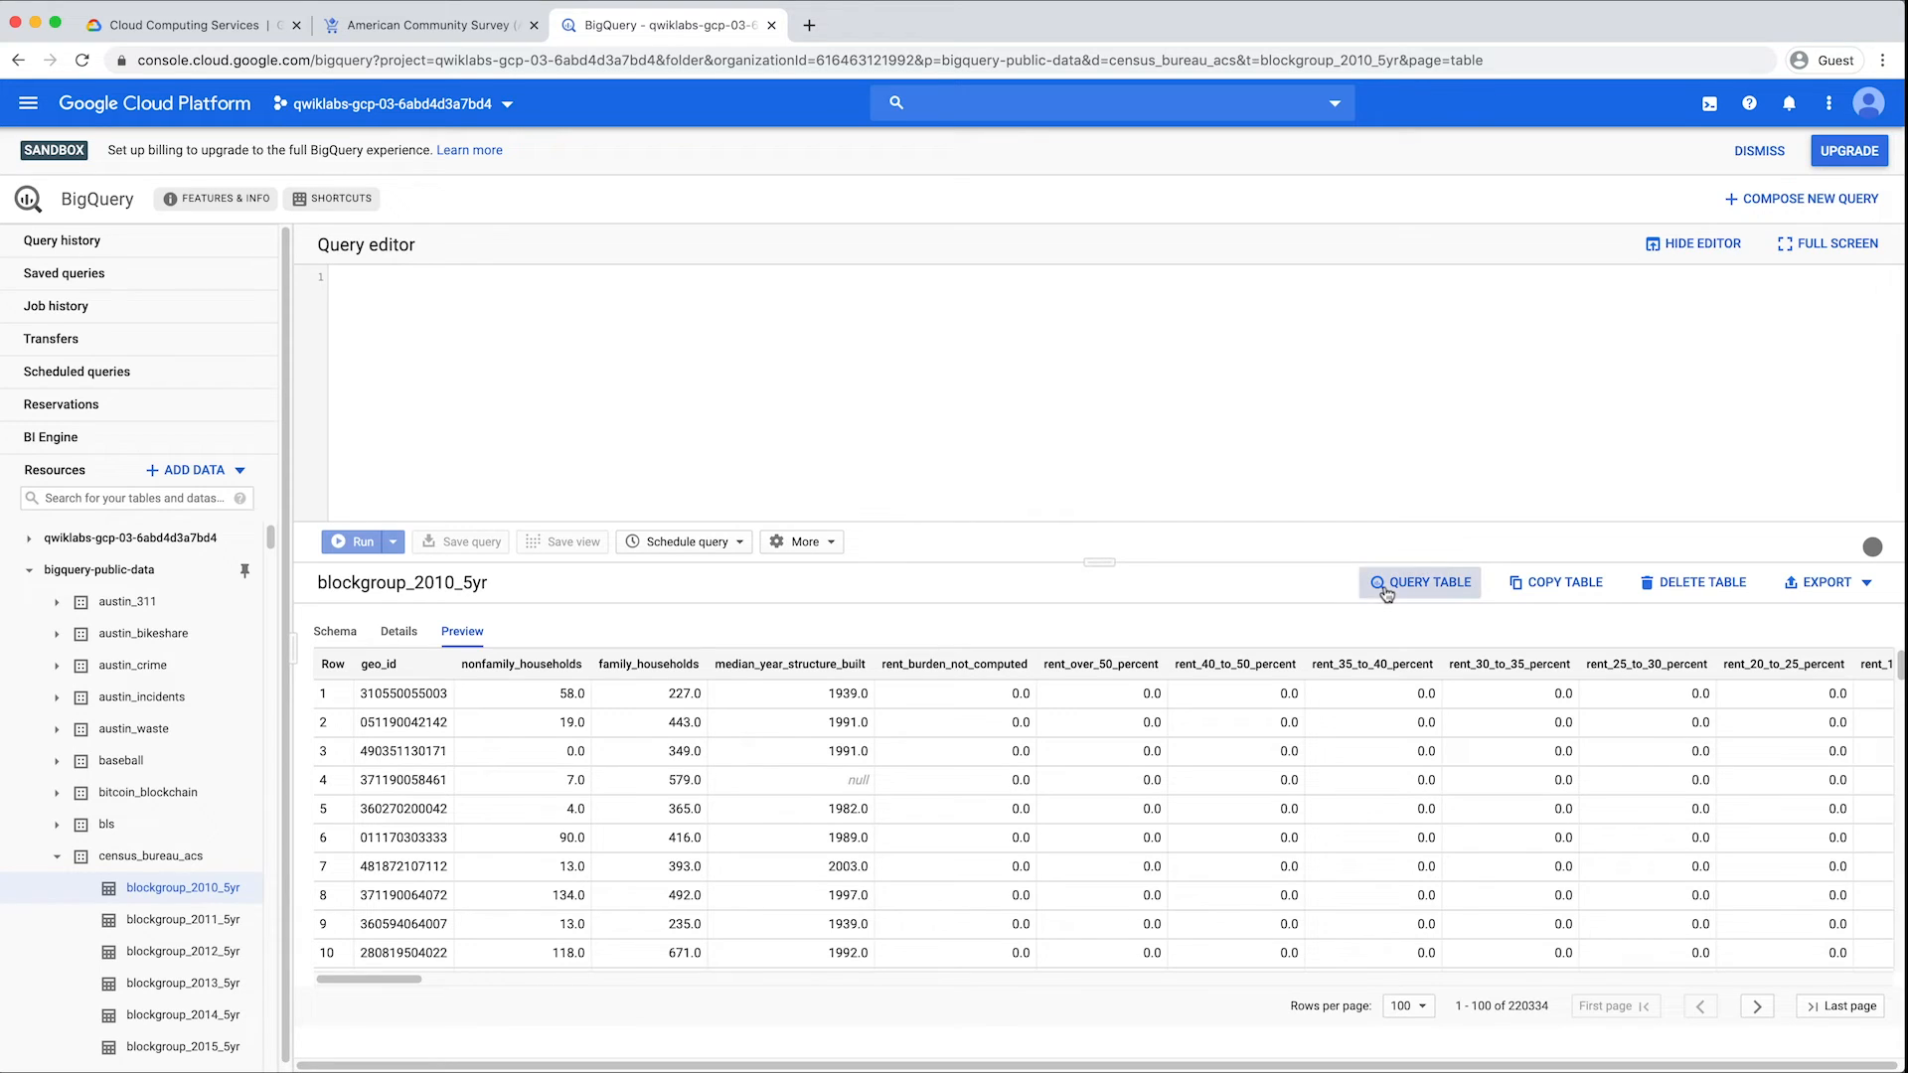
- Draft a SELECT ... LIMIT 1000 query on blockgroup_2010_5yr, then return to the ACS listing
click(1419, 583)
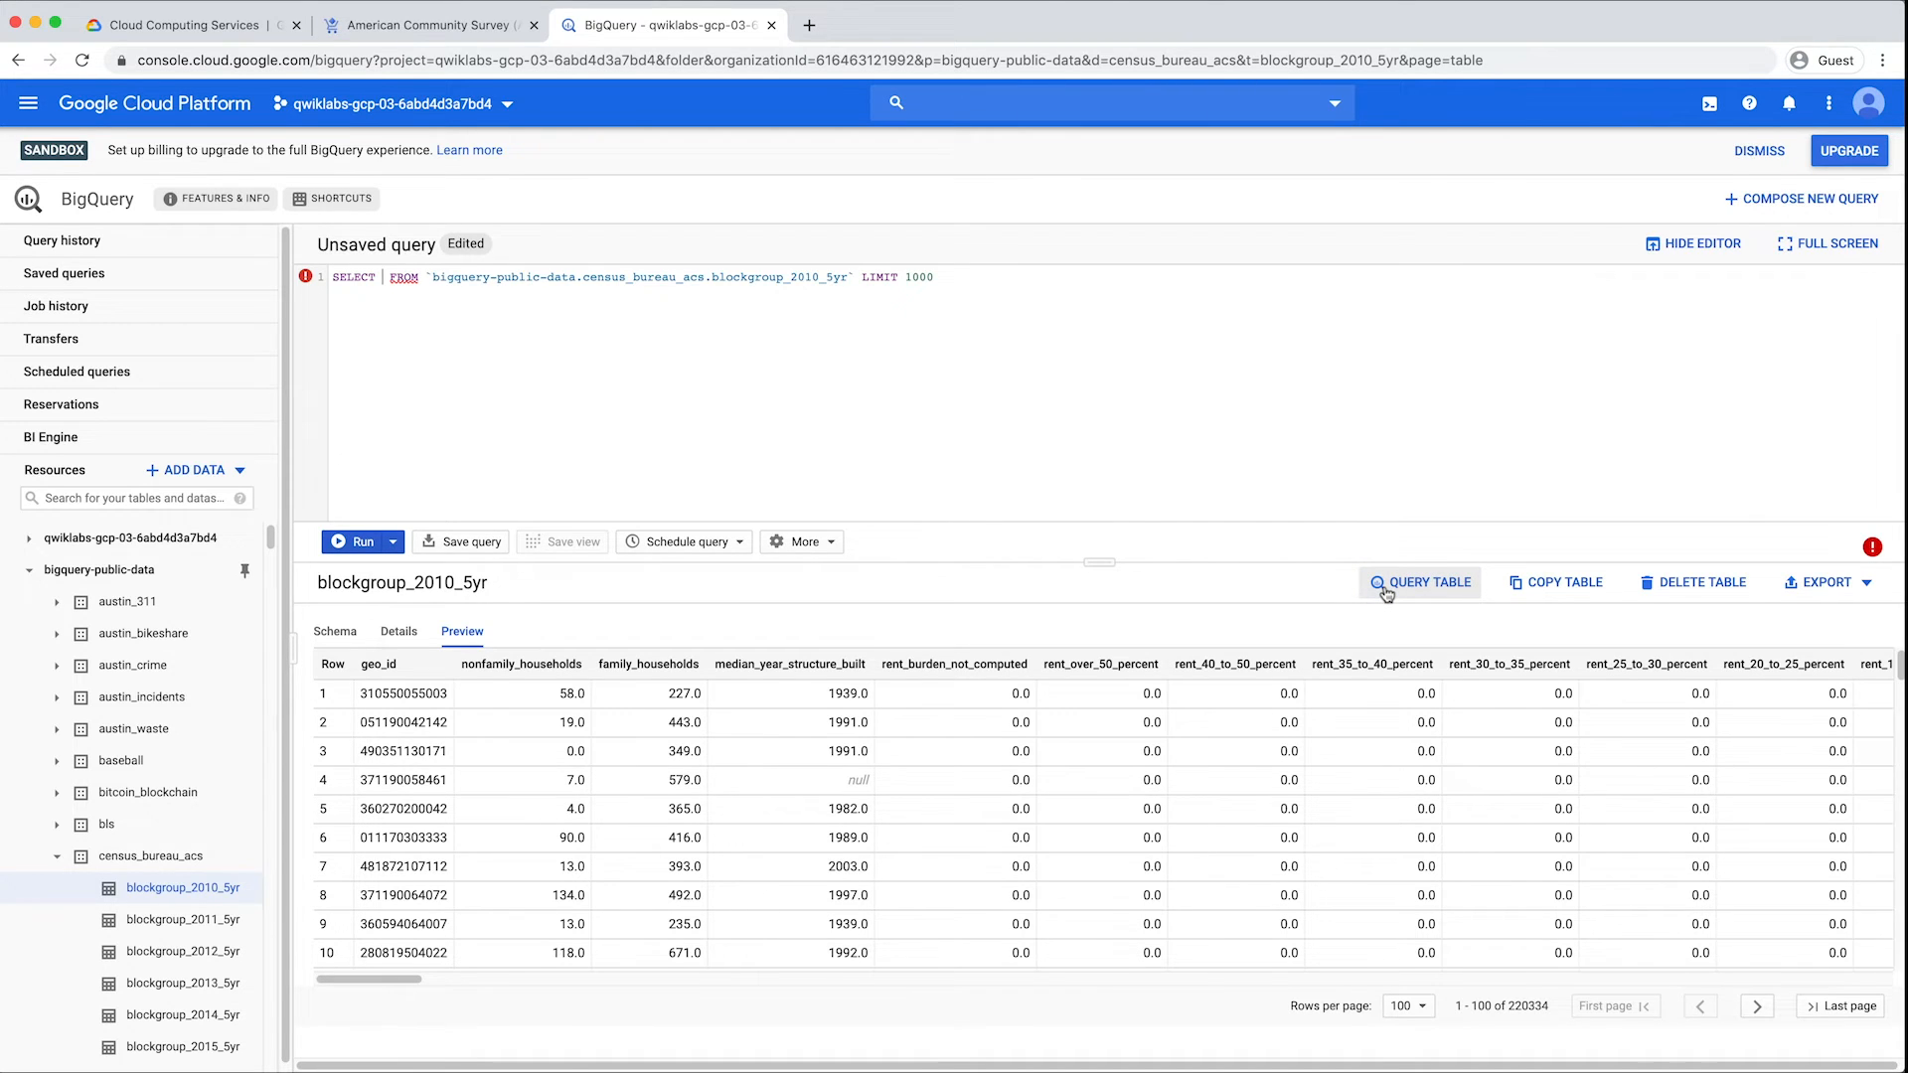
mouse_move(549, 109)
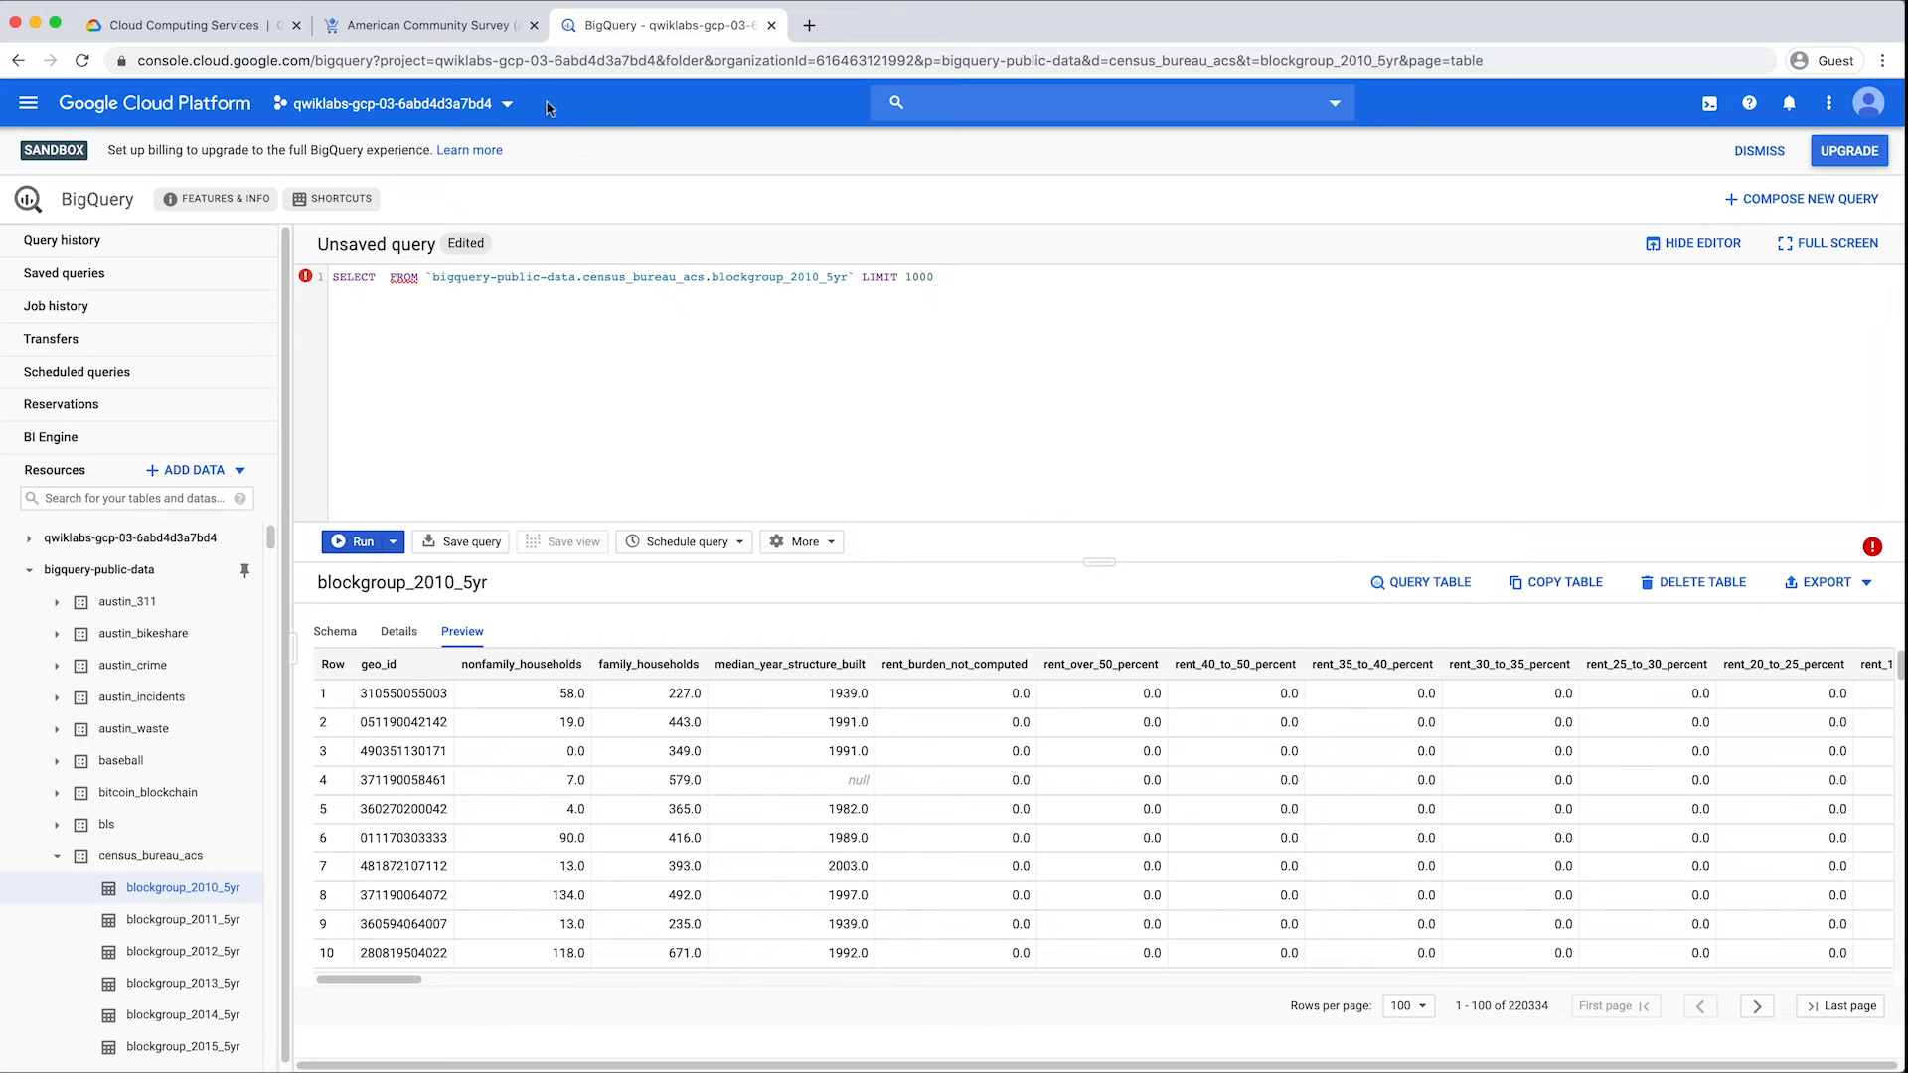
click(425, 24)
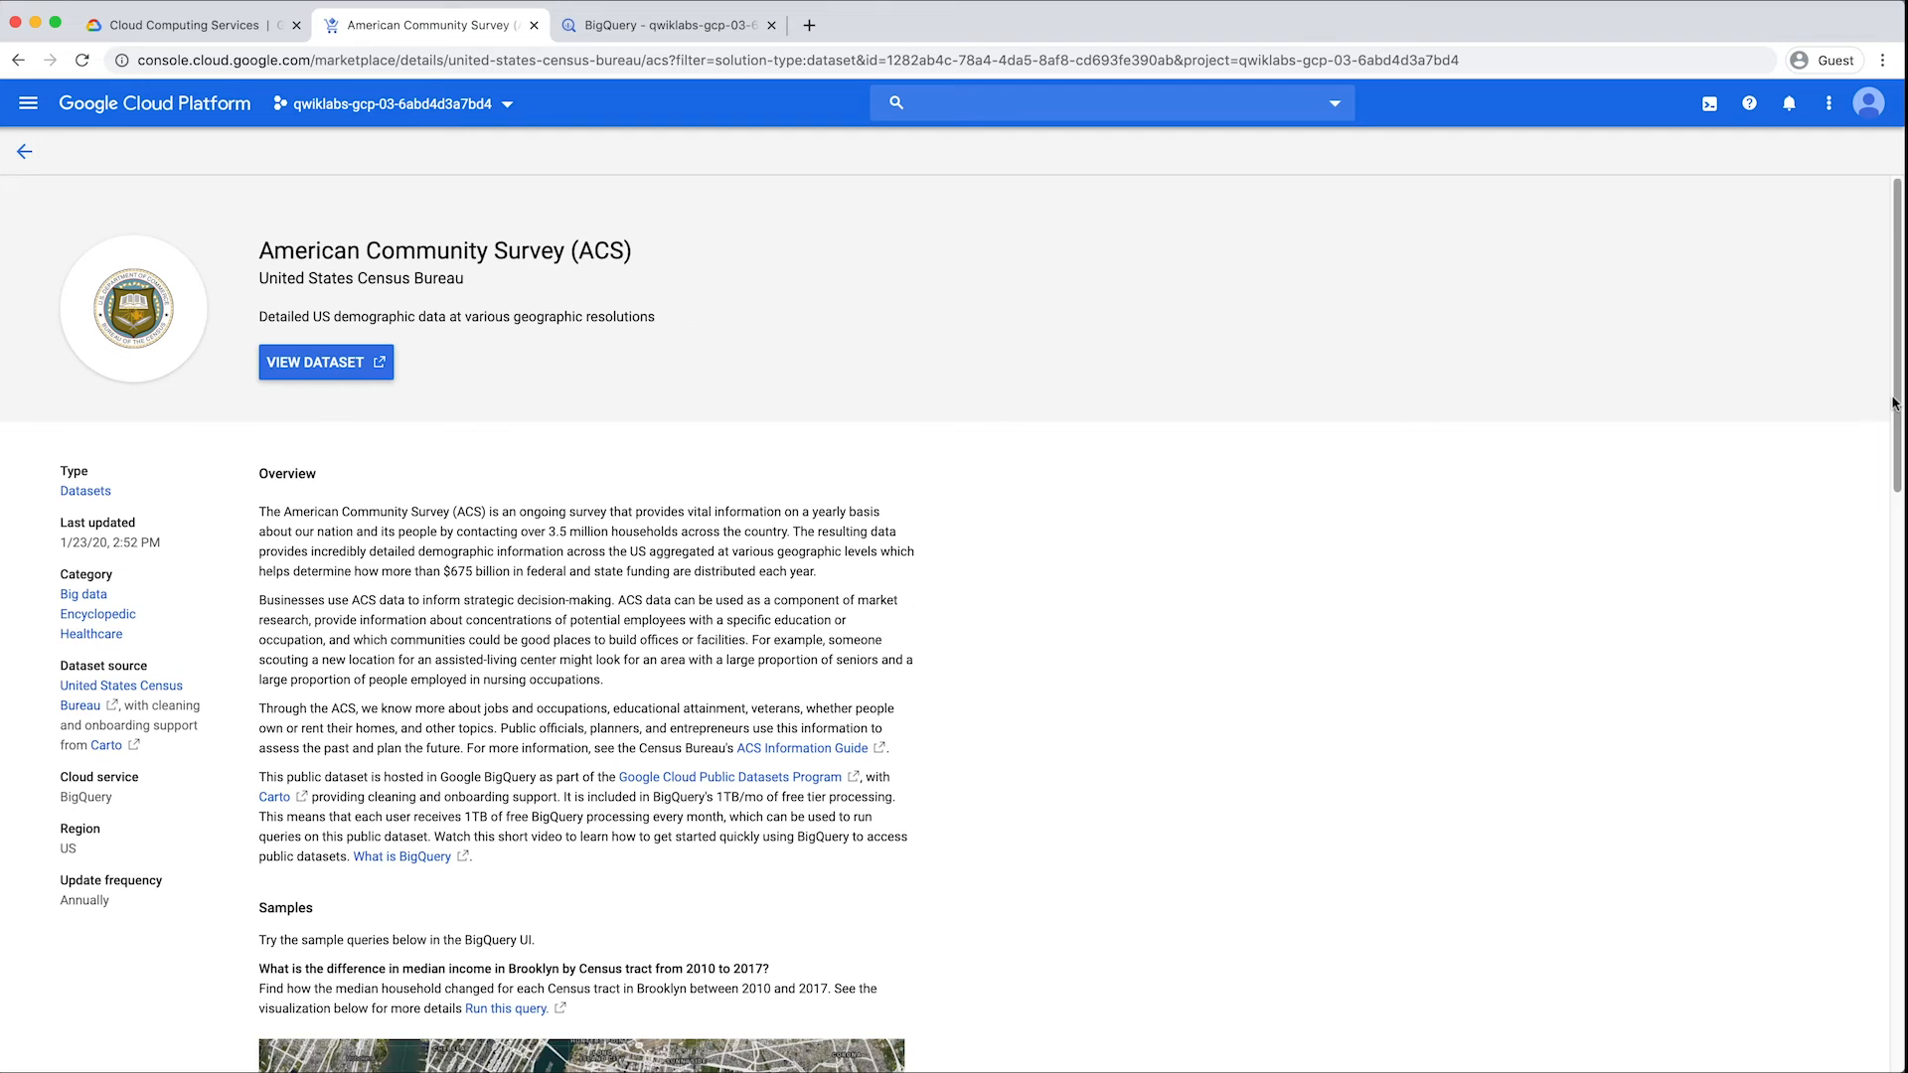
- Load the King County rent share of income sample query into BigQuery
scroll(down, 3)
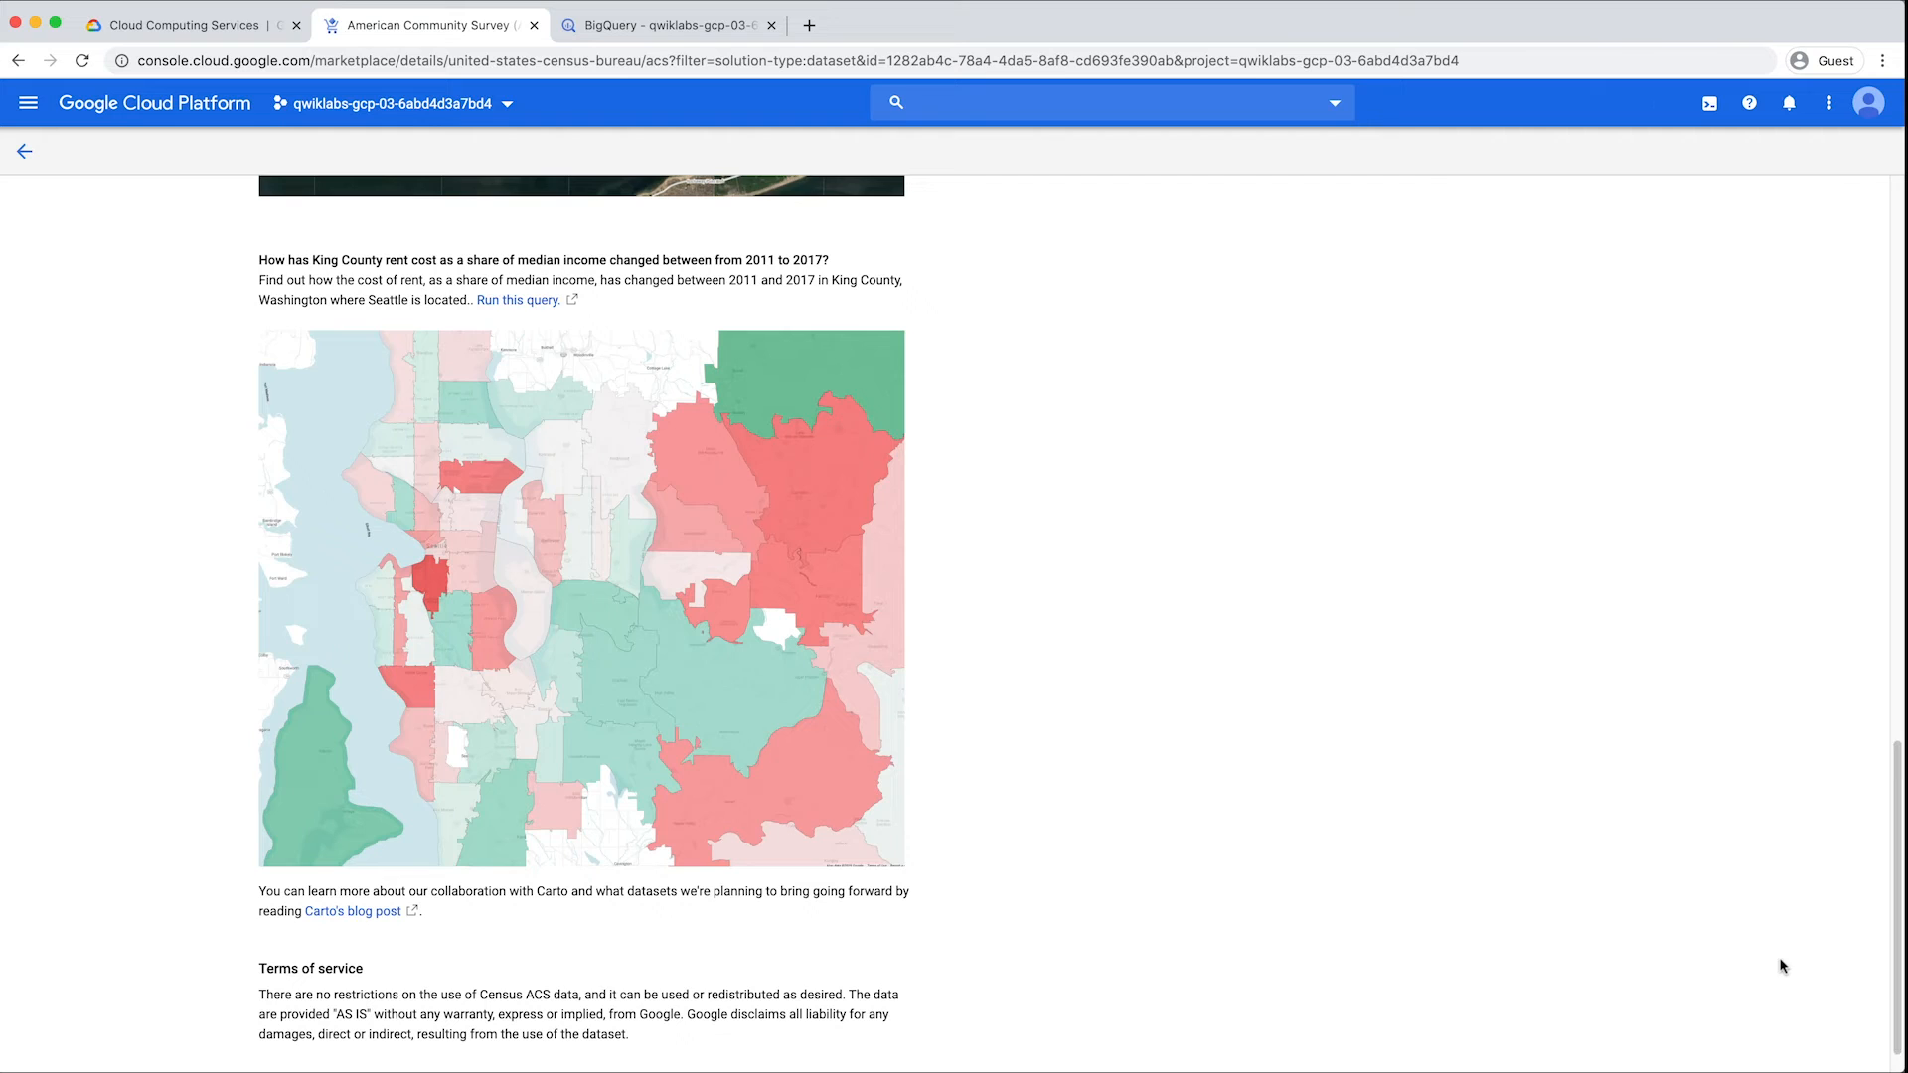
mouse_move(1345, 787)
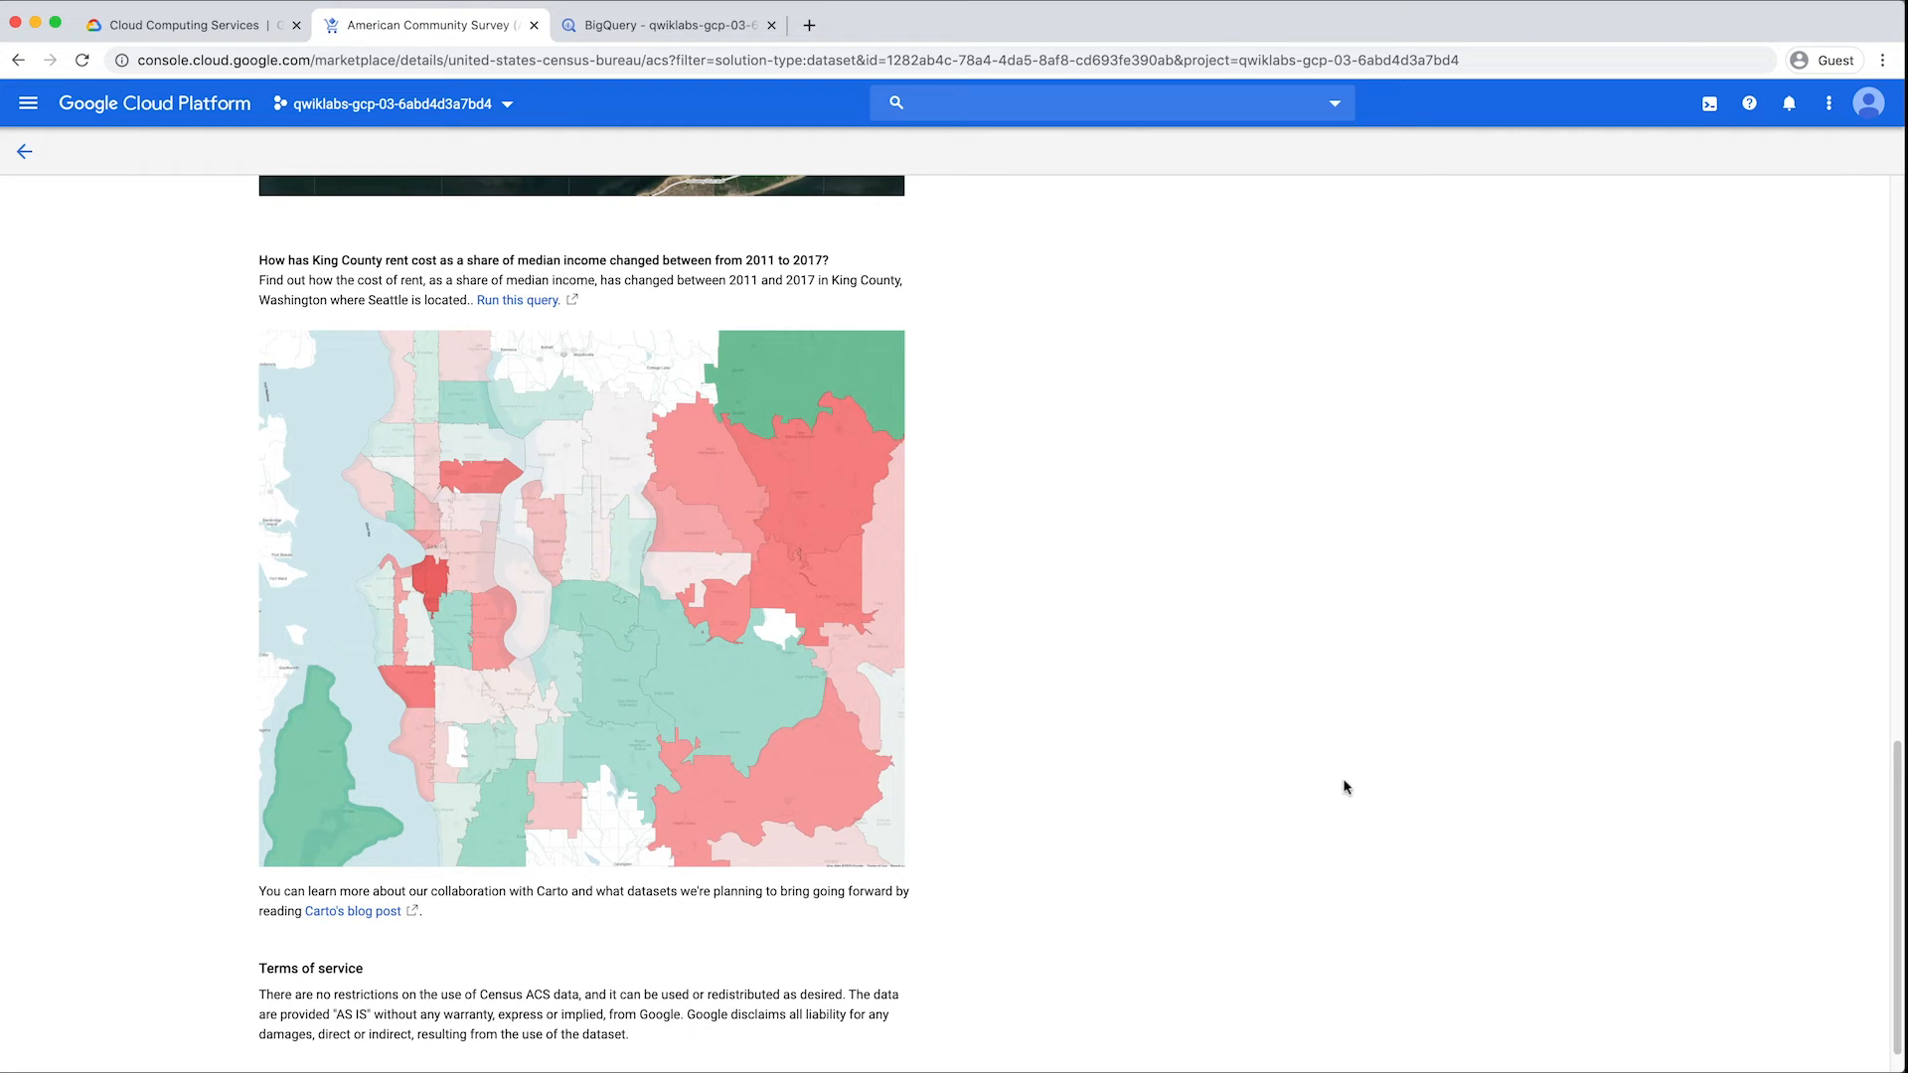
mouse_move(517, 301)
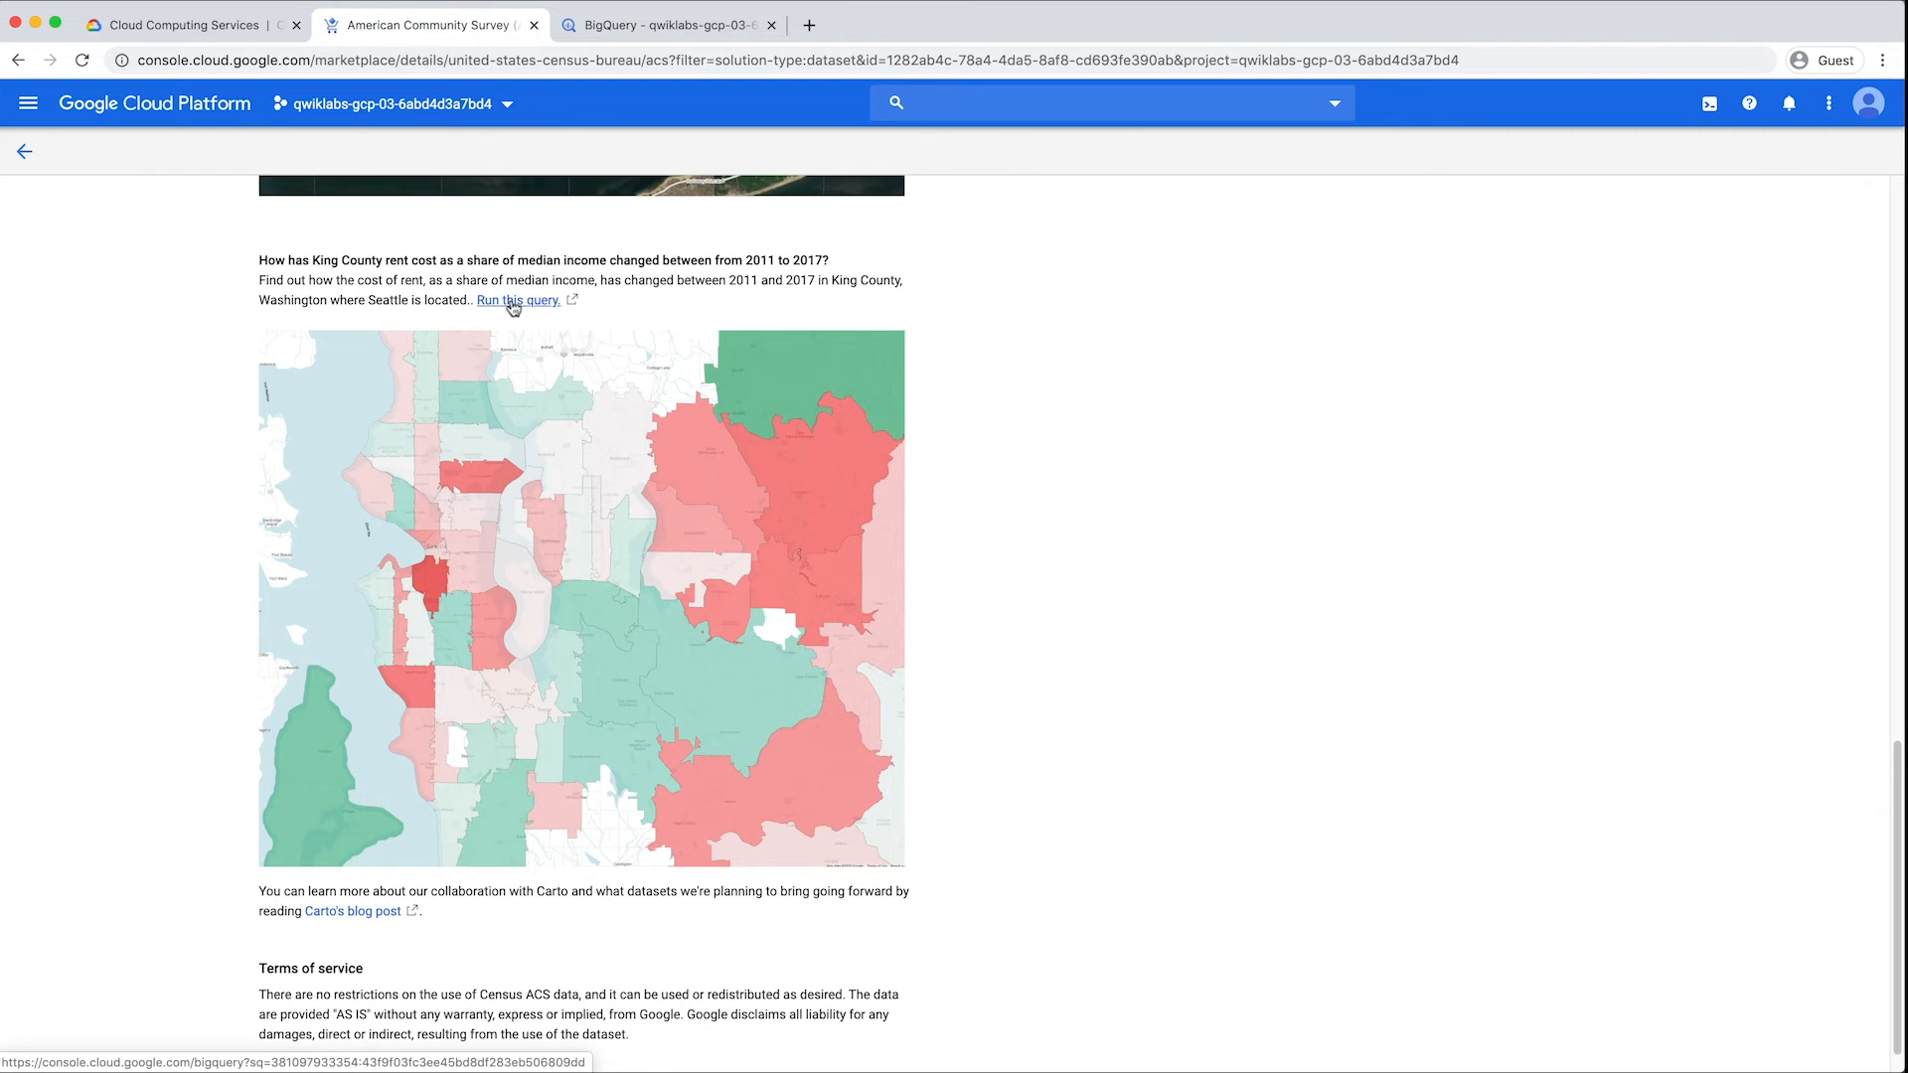
click(516, 300)
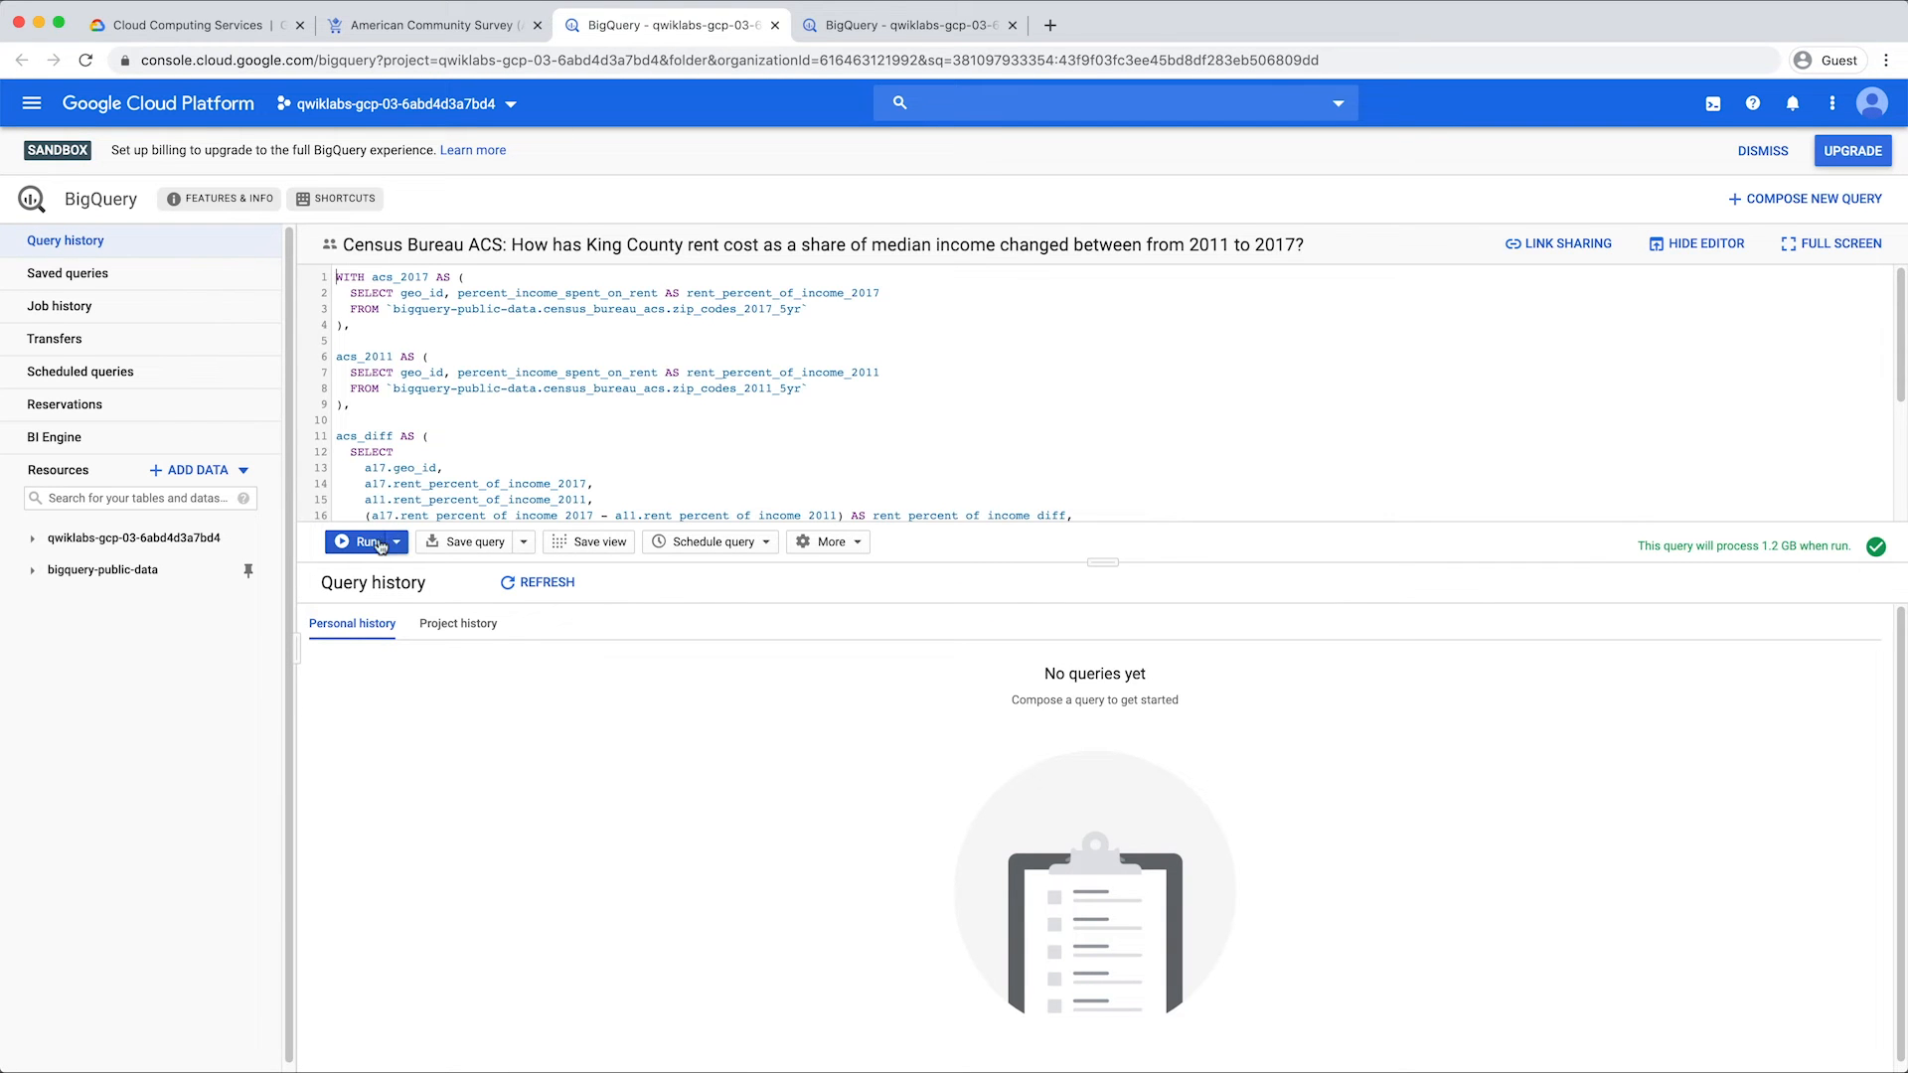
- Run the King County rent query (67 rows) and show export options for blockgroup_2010_5yr
click(359, 540)
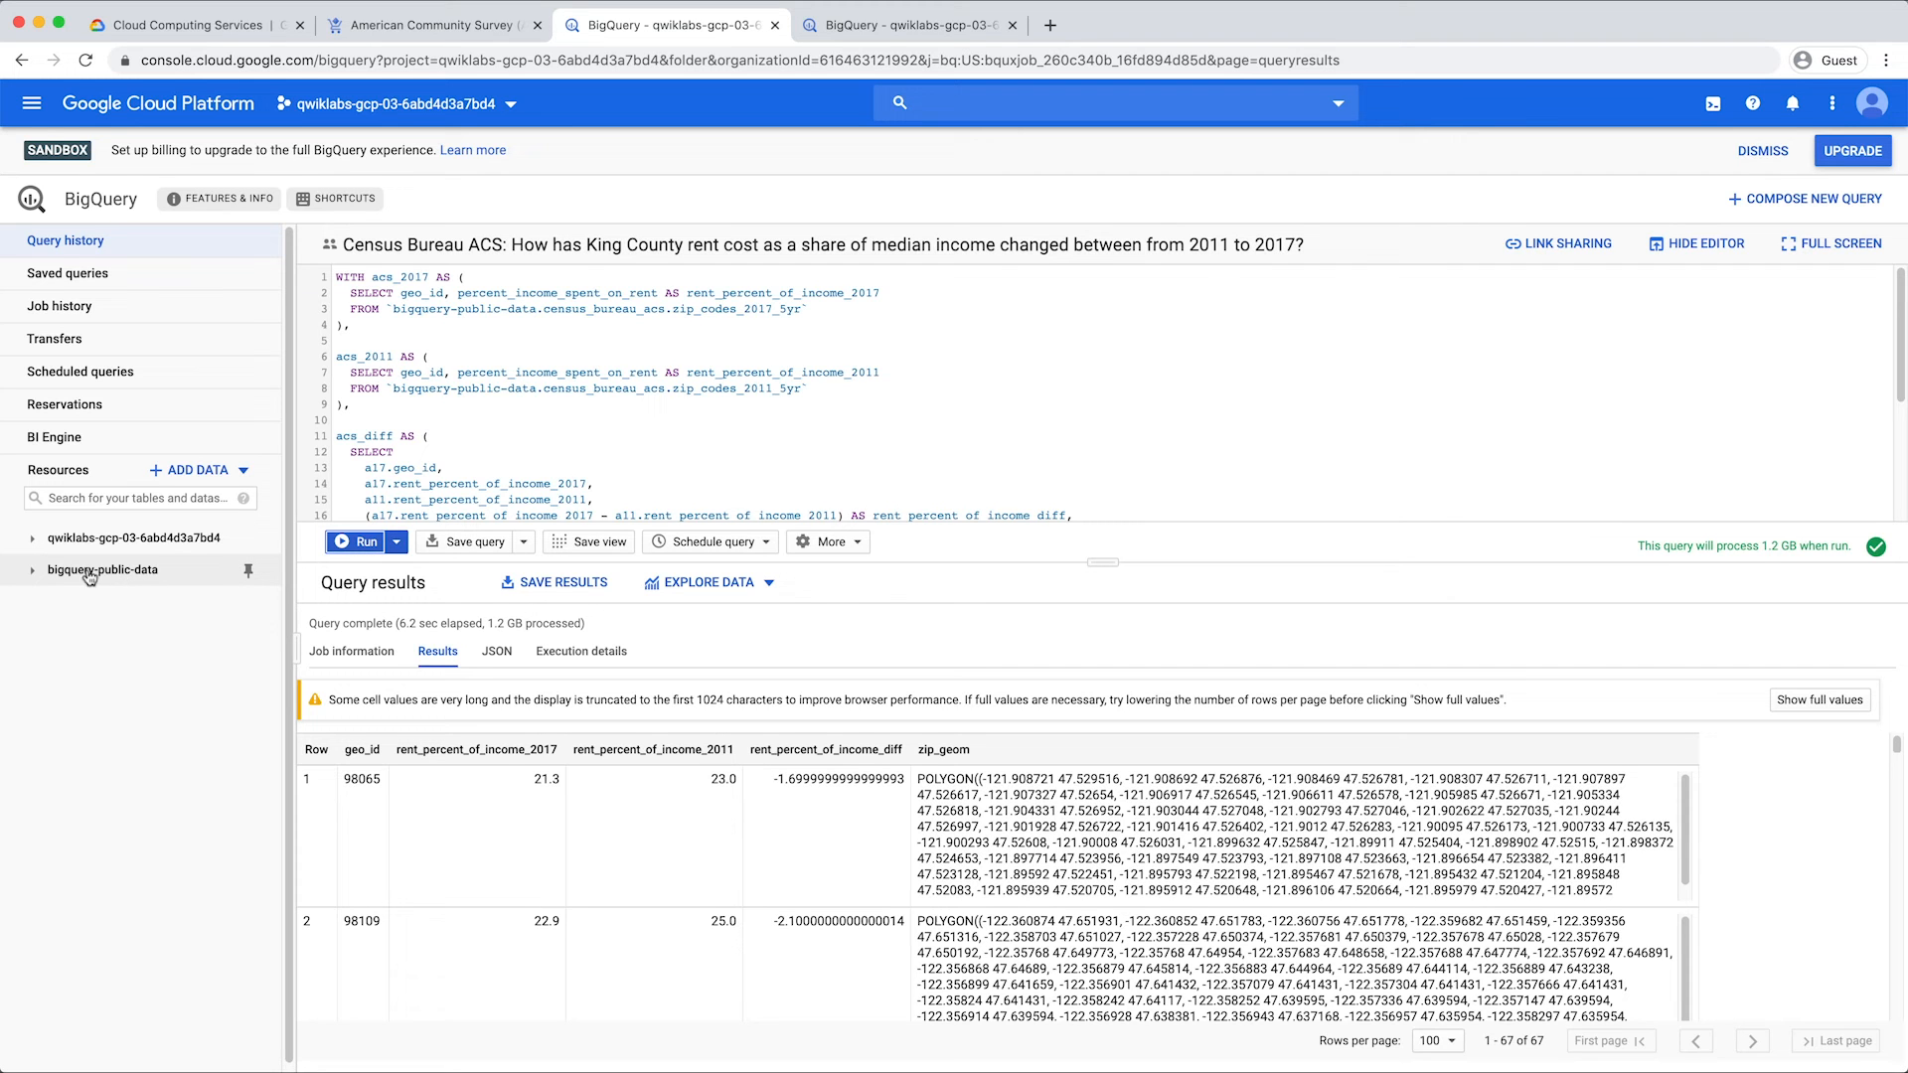
click(34, 571)
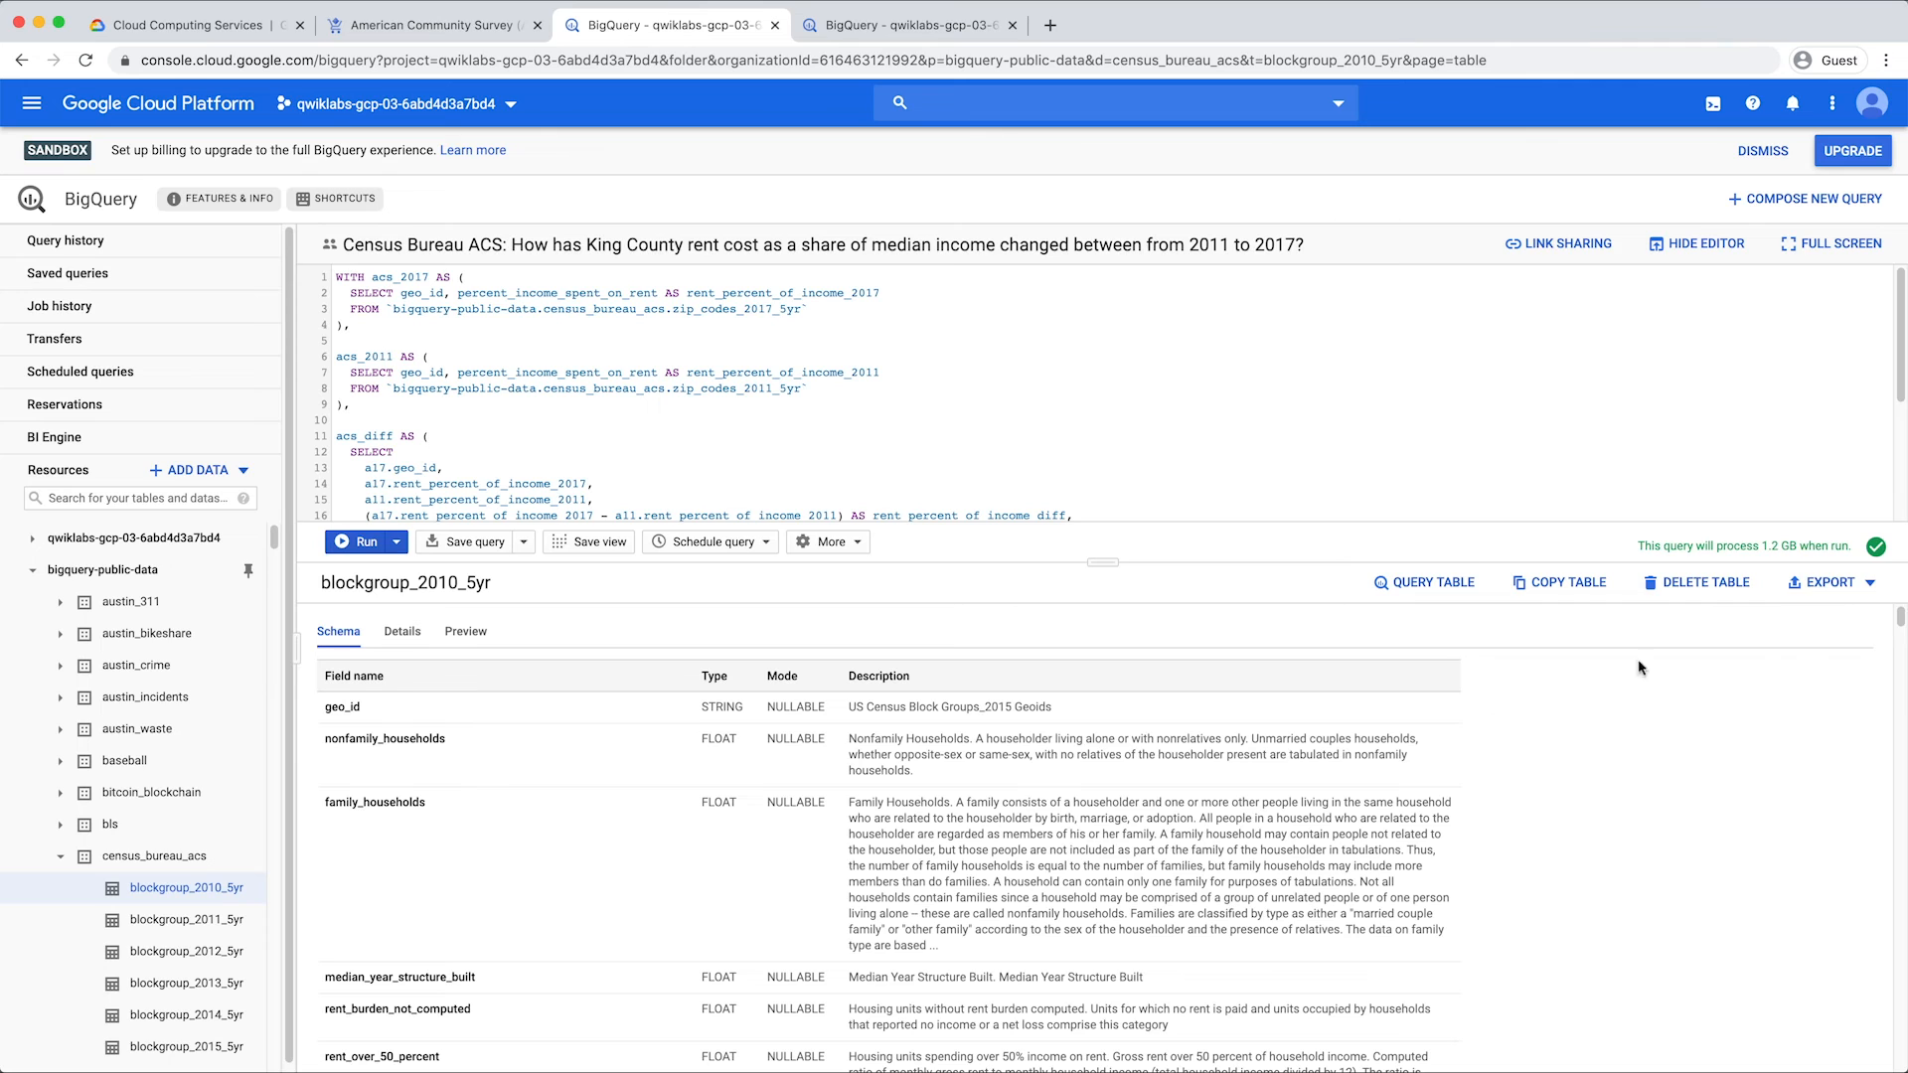
click(1830, 582)
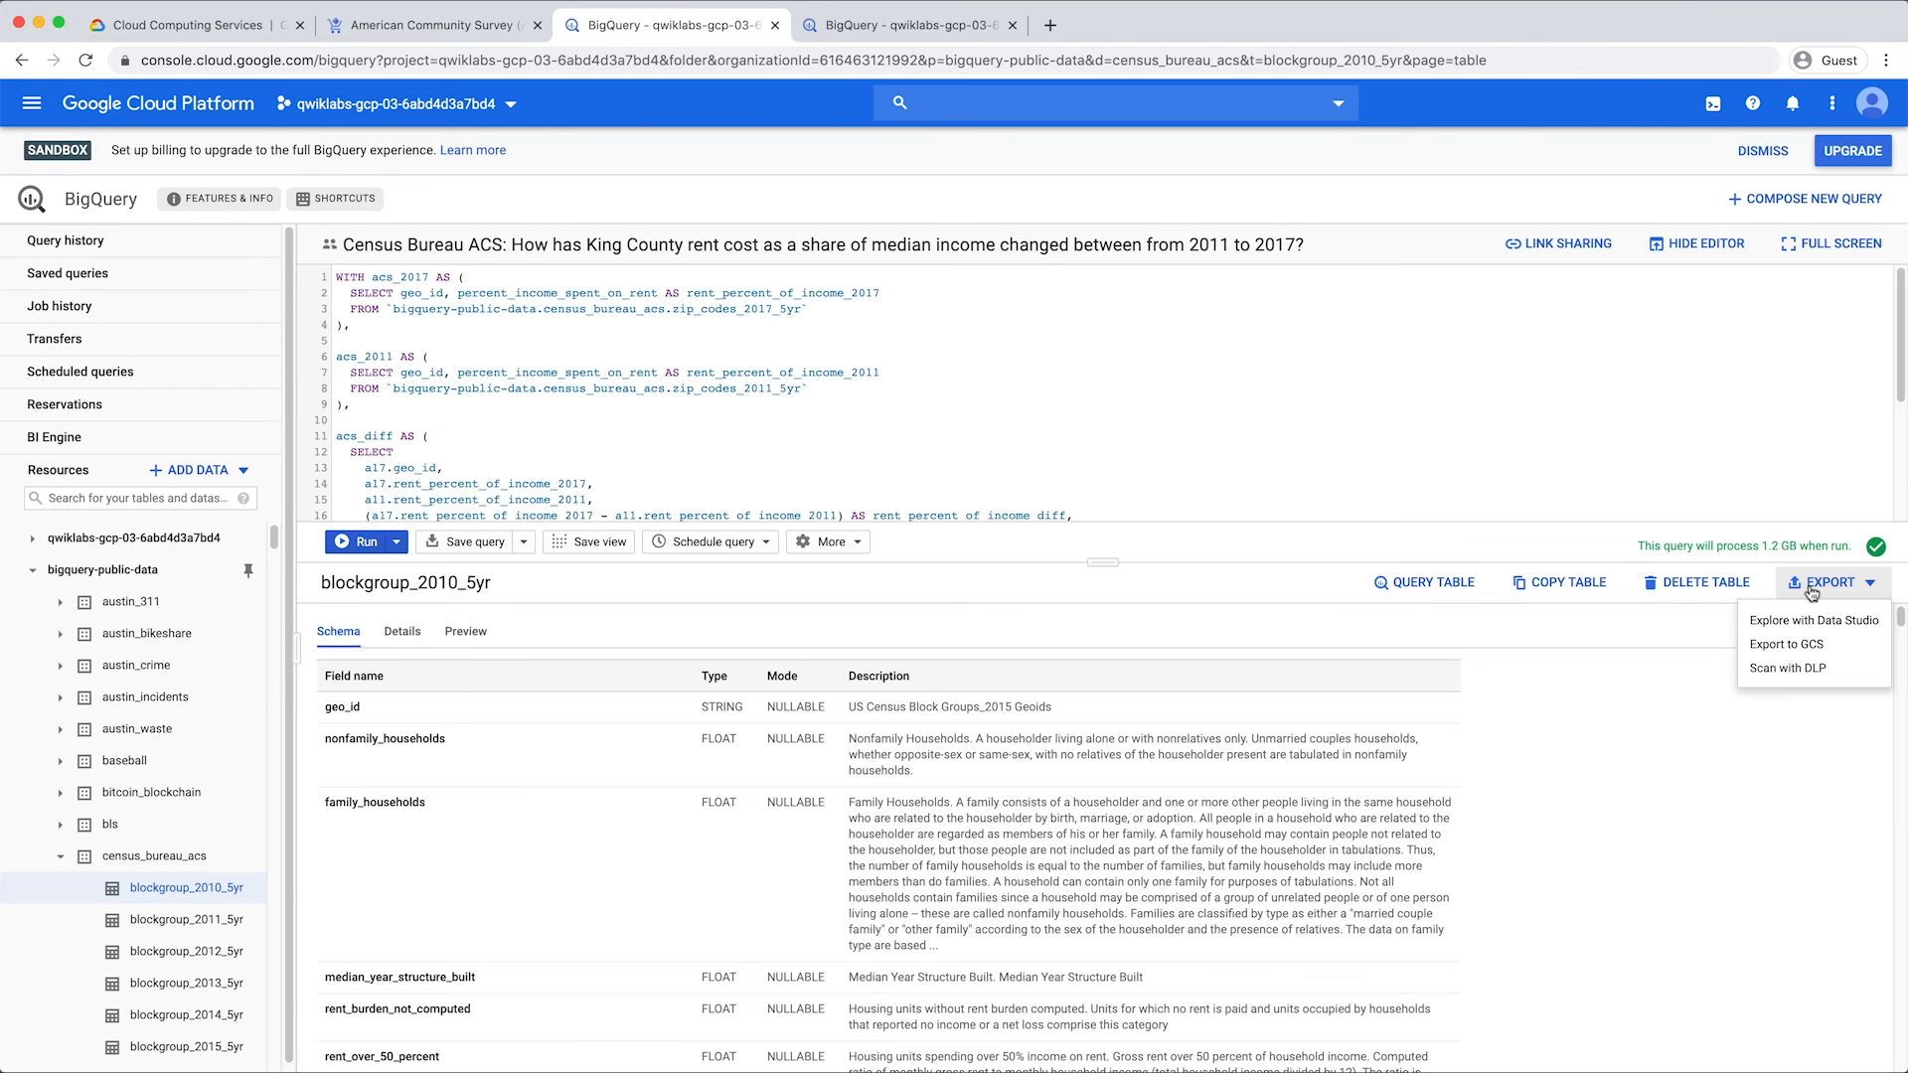